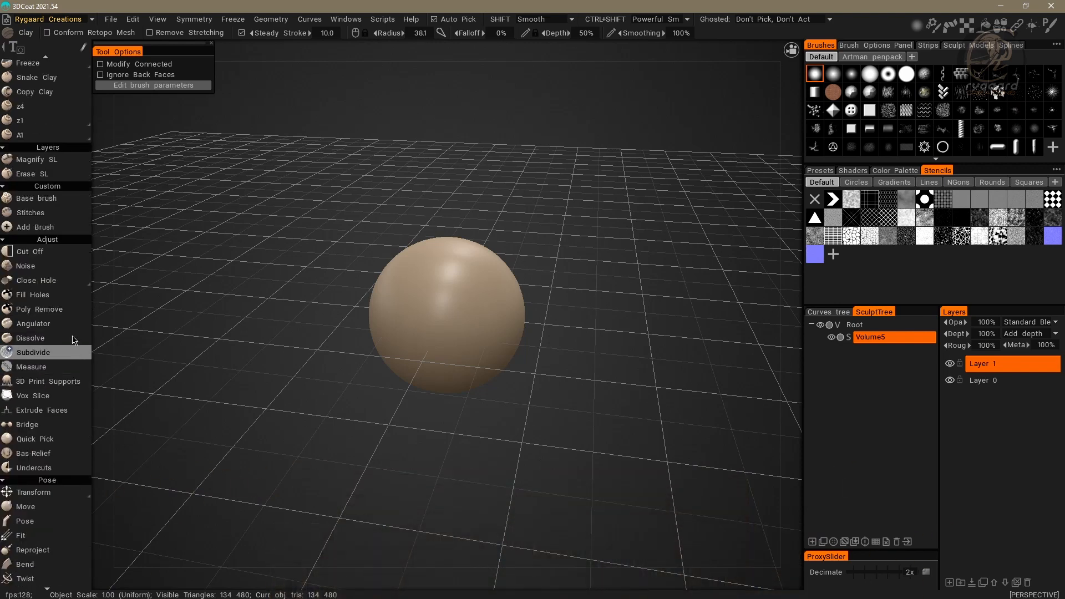
# Step: Select the Clay brush under Clay/Draw as the active sculpting tool
pyautogui.click(25, 266)
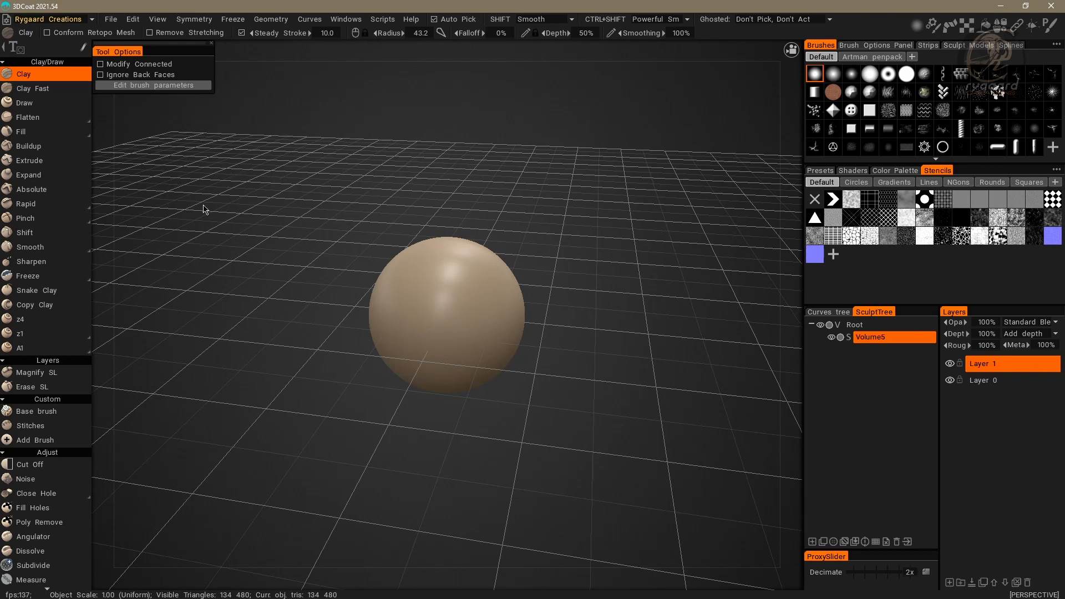
pyautogui.moveTo(136, 188)
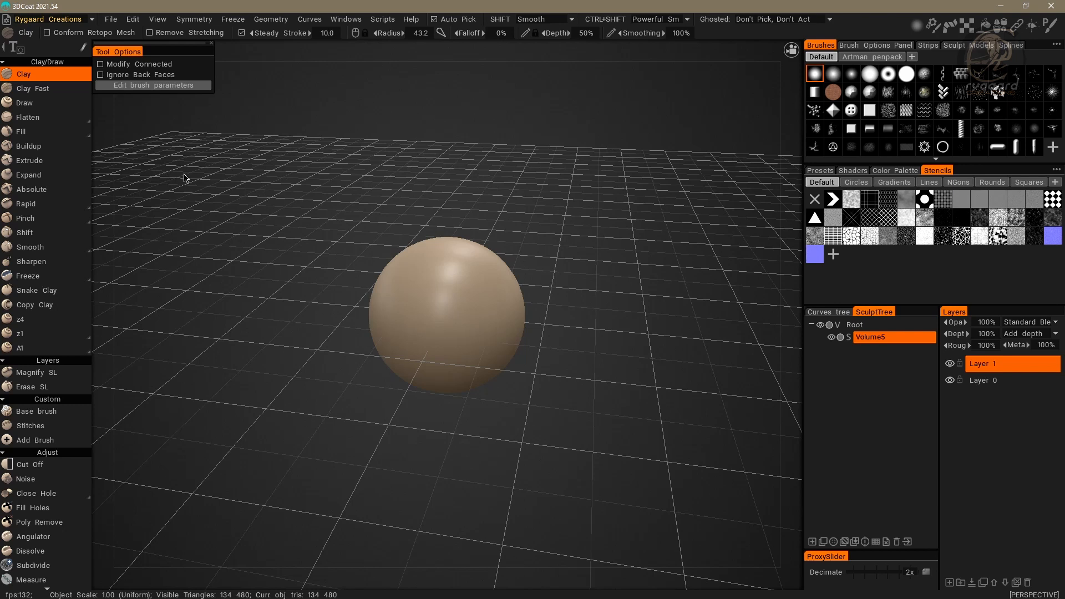
pyautogui.moveTo(143, 145)
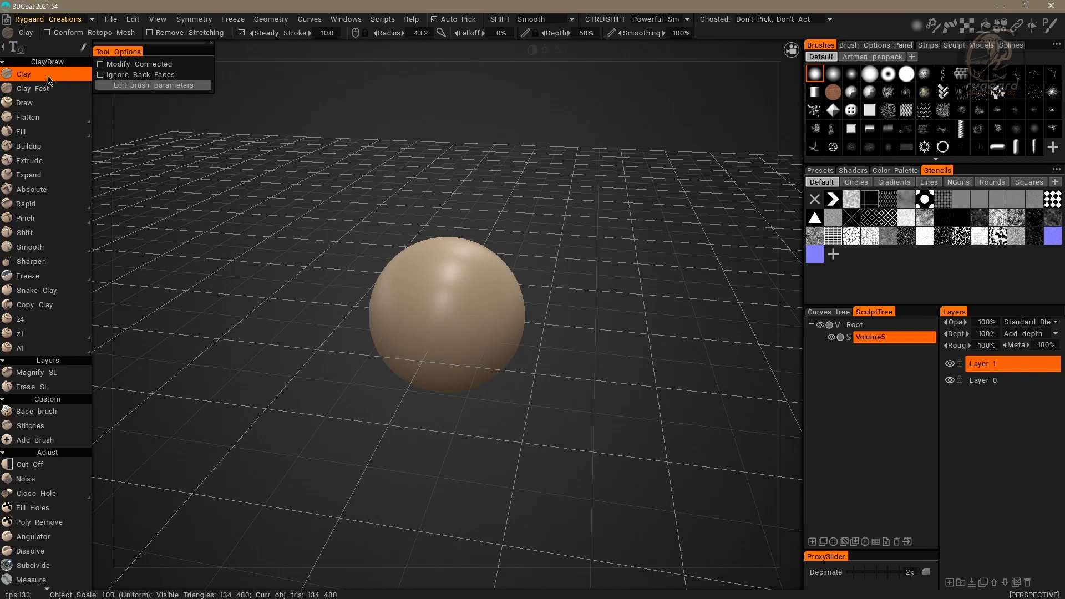
pyautogui.moveTo(64, 80)
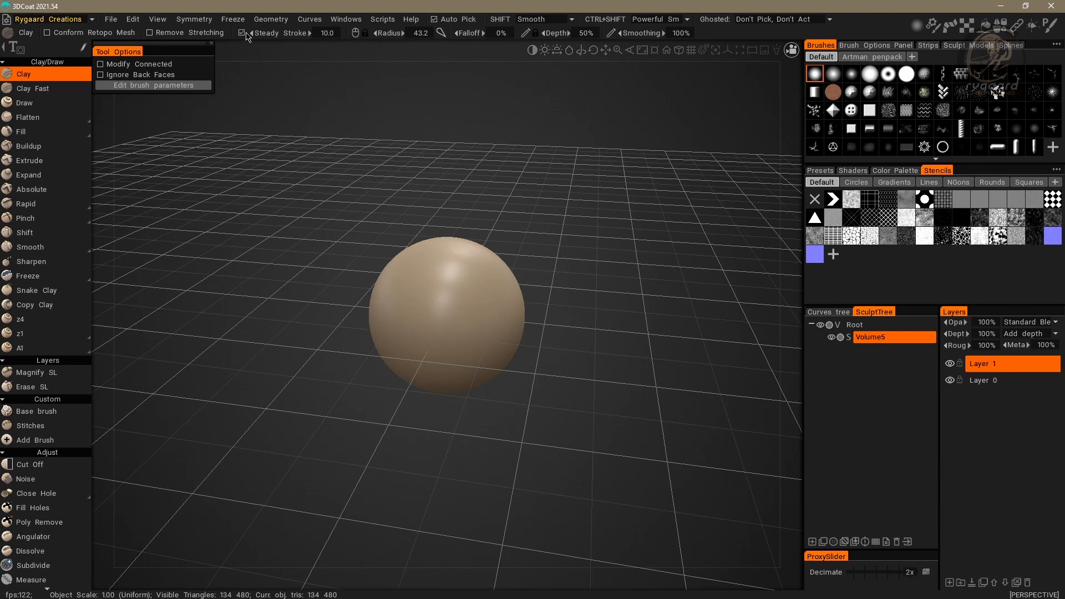
pyautogui.moveTo(244, 33)
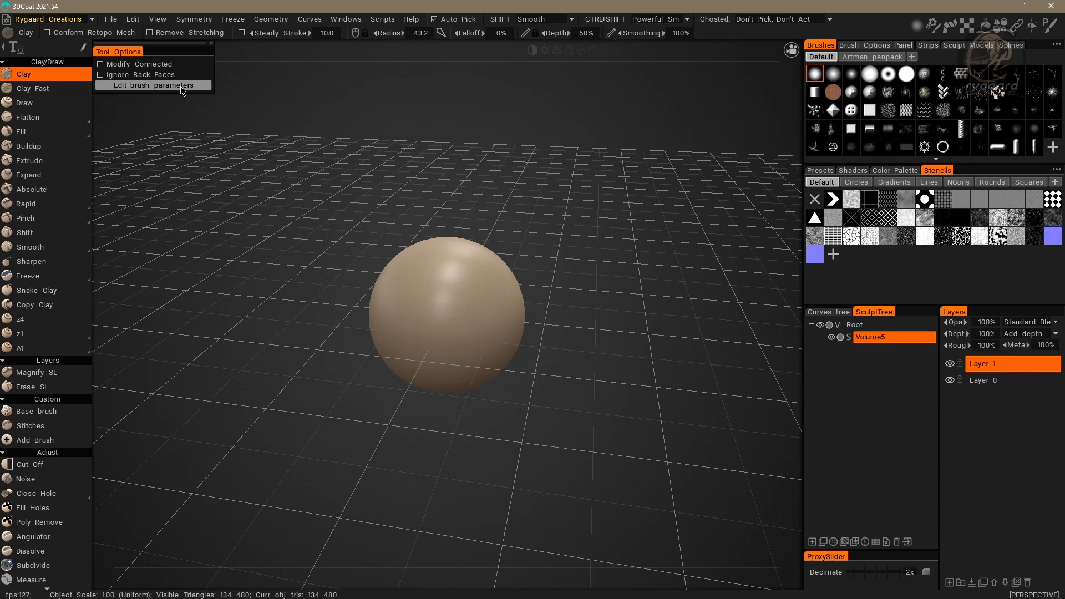
# Step: Reveal the Clay brush parameters, set smoothing to No Smoothing and expand miscellaneous settings
pyautogui.click(152, 85)
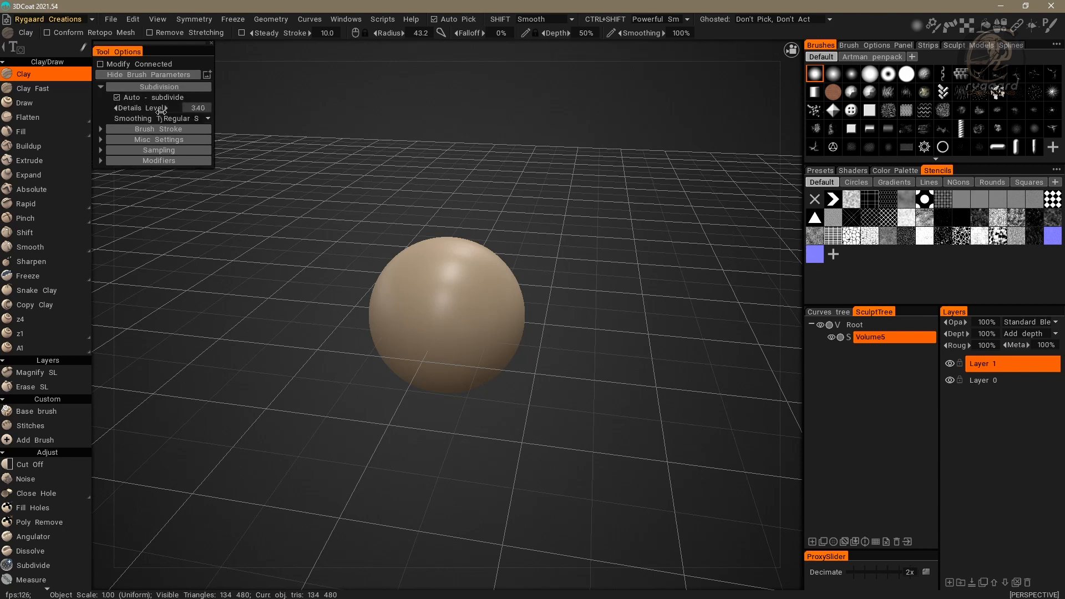
pyautogui.click(183, 118)
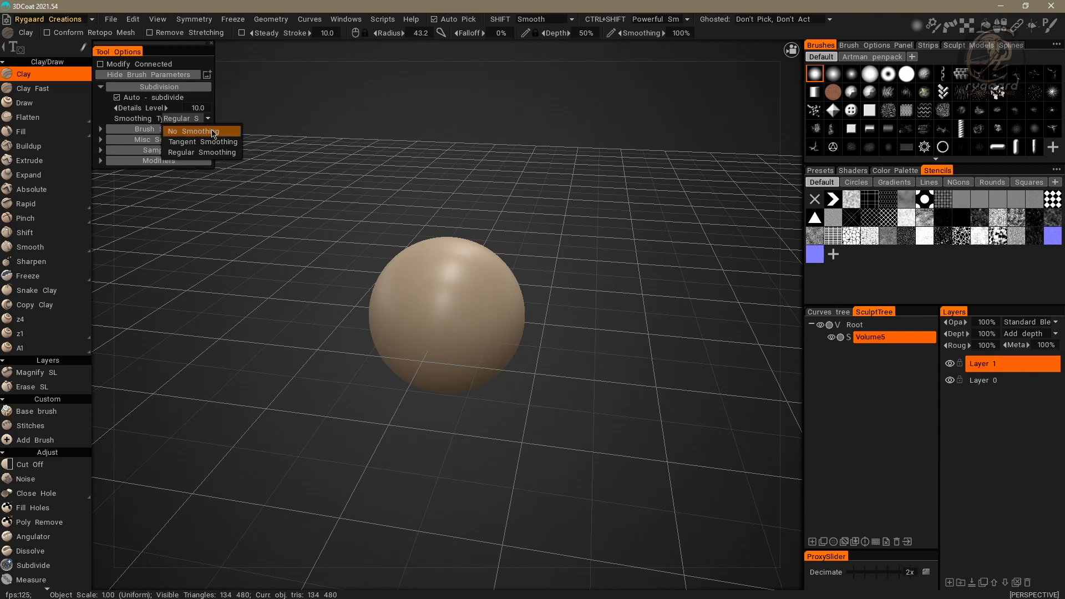
pyautogui.click(195, 131)
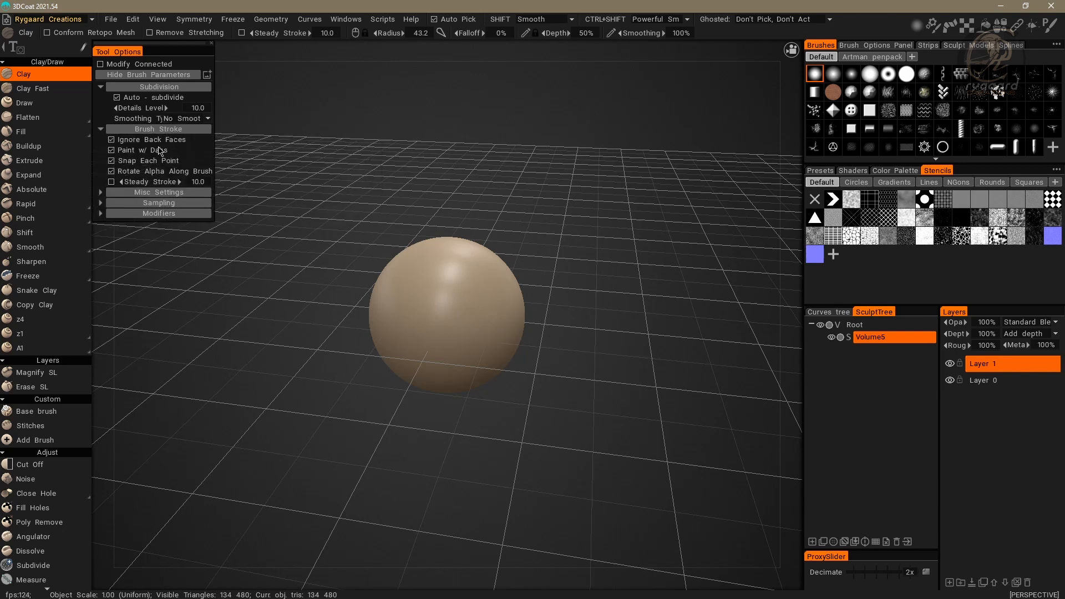
pyautogui.click(158, 192)
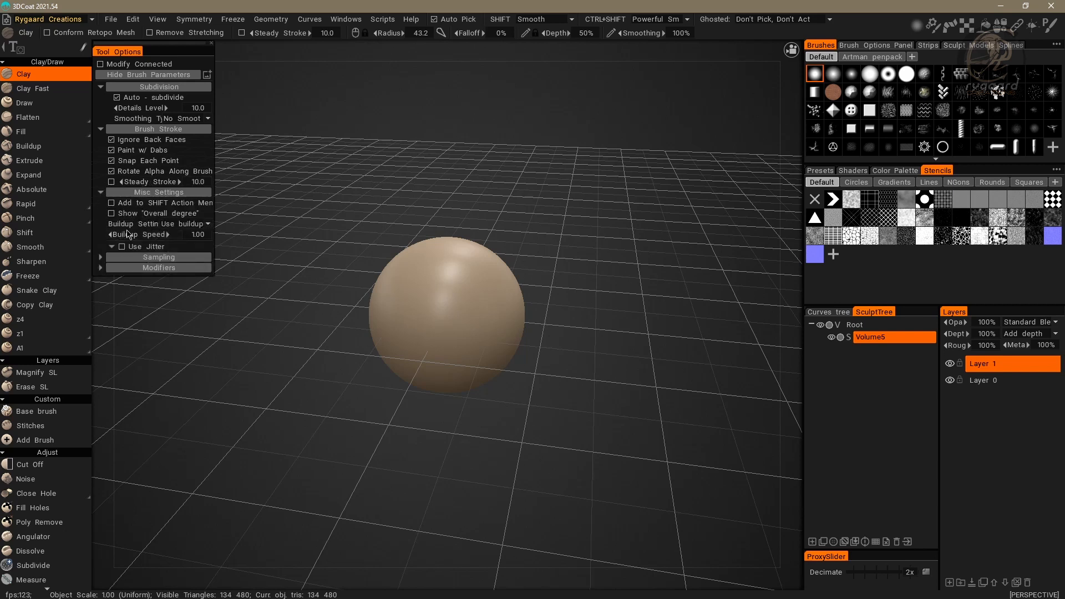
# Step: Adjust sampling sliders with position sampling at 5% and set extrusion to Omni Direction
pyautogui.moveTo(136, 234); pyautogui.dragTo(191, 234)
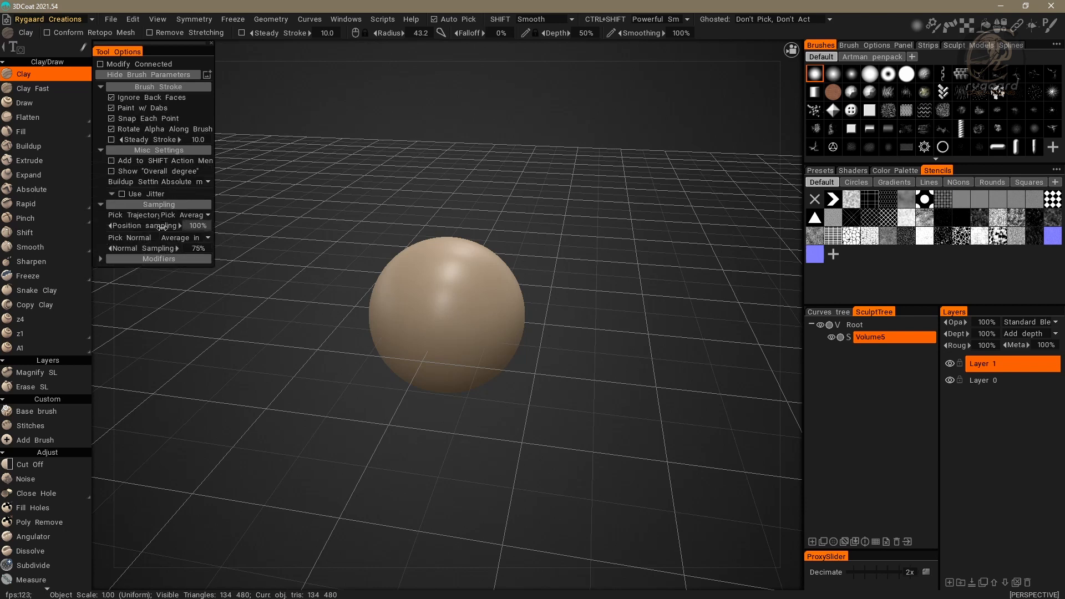
pyautogui.moveTo(194, 225); pyautogui.dragTo(143, 225)
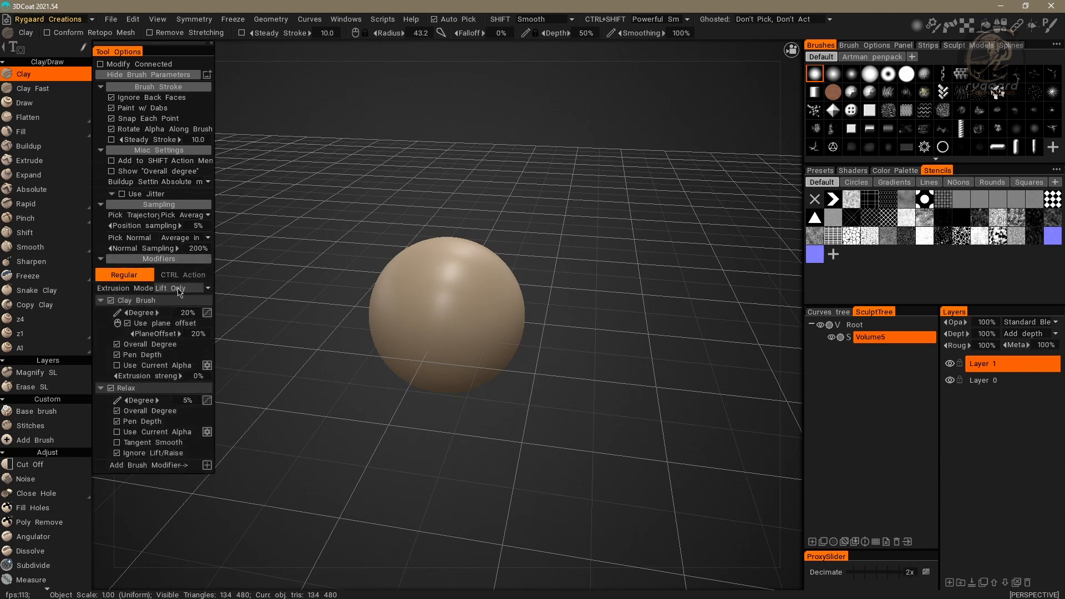
pyautogui.click(178, 287)
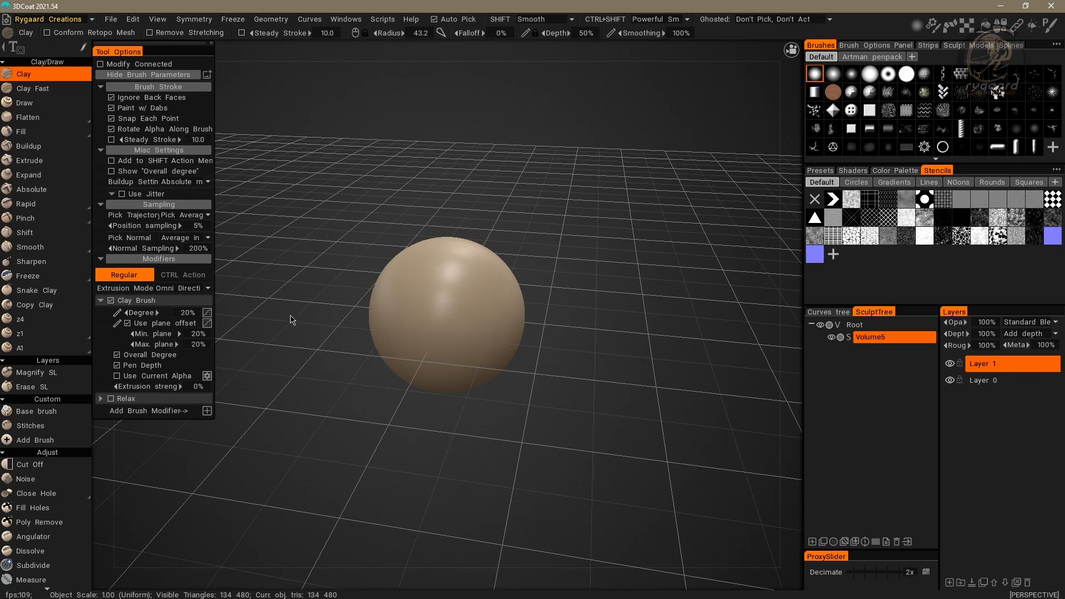
pyautogui.moveTo(377, 266)
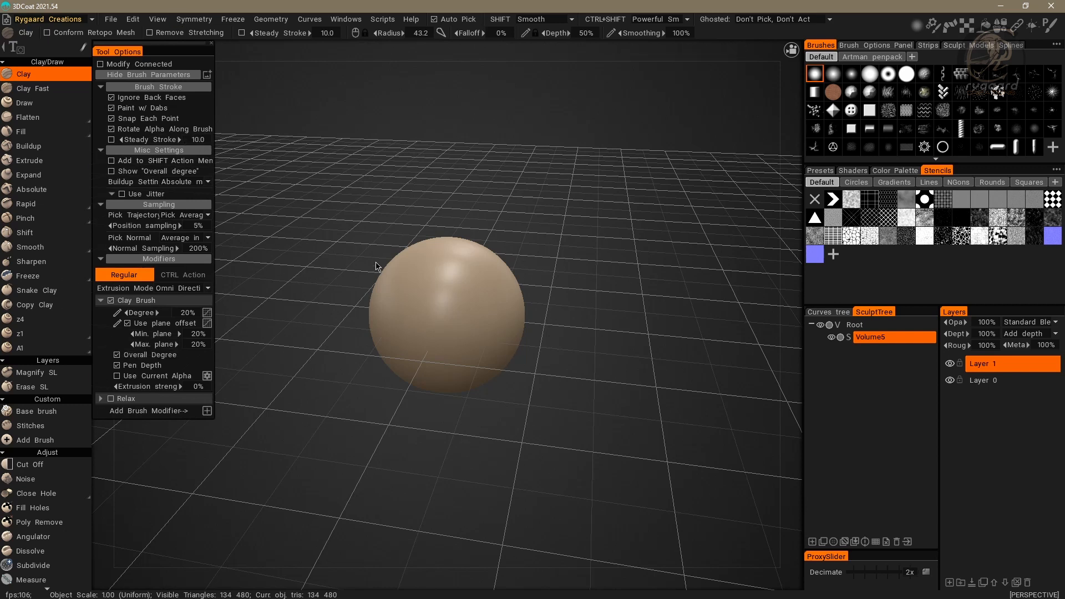
pyautogui.moveTo(126, 113)
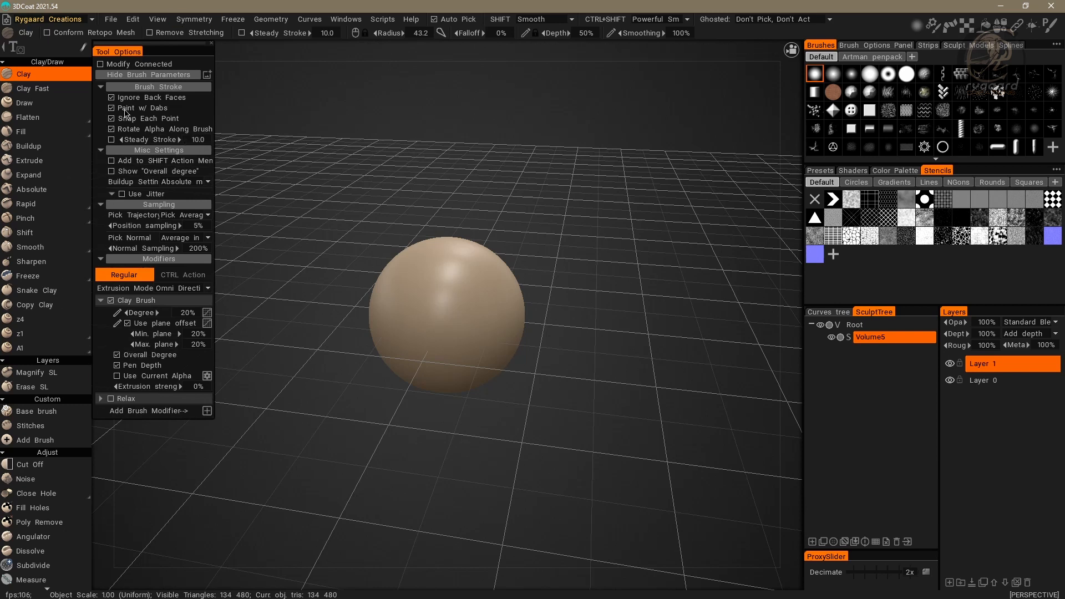
pyautogui.moveTo(330, 350)
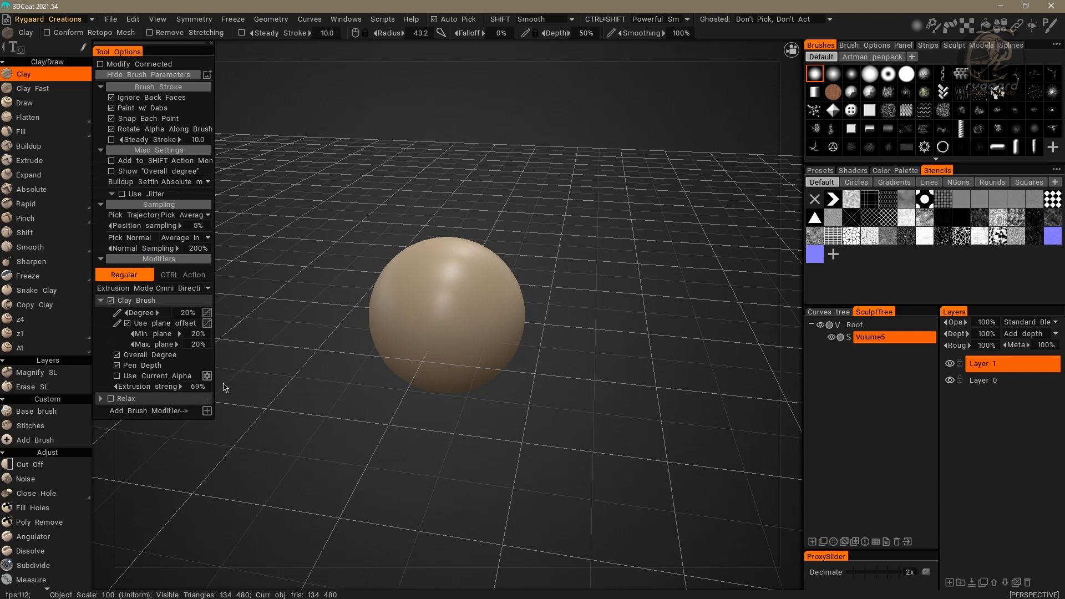
pyautogui.moveTo(262, 190)
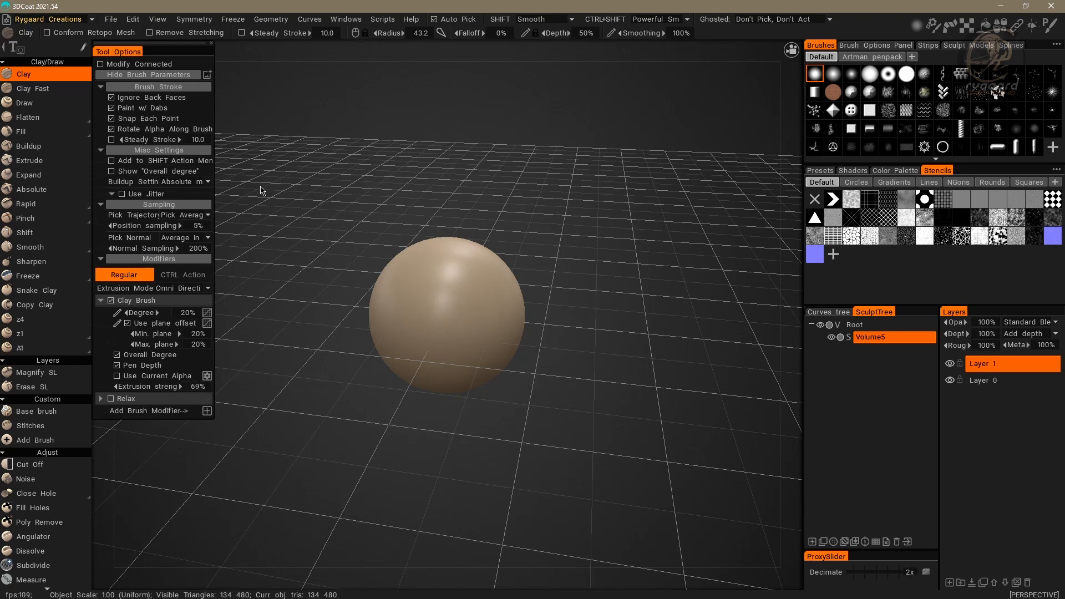
pyautogui.moveTo(263, 121)
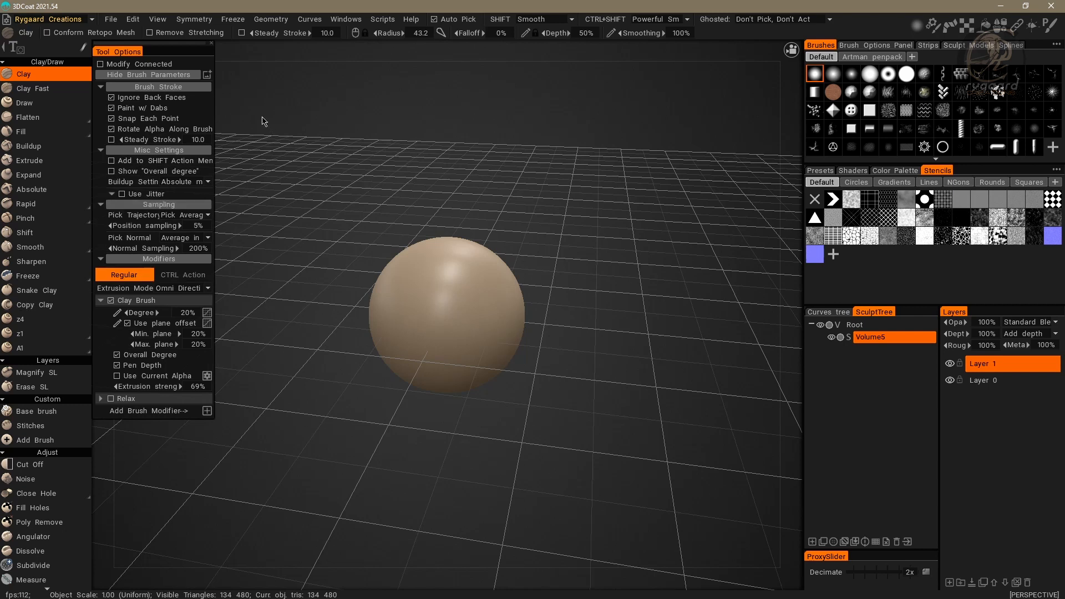
pyautogui.moveTo(285, 180)
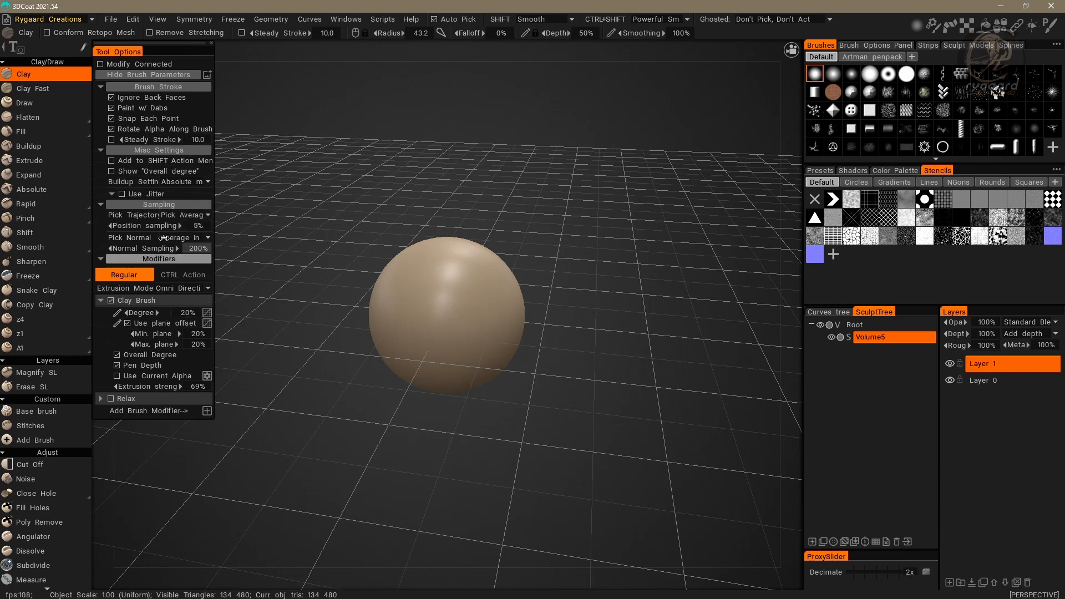
pyautogui.moveTo(323, 143)
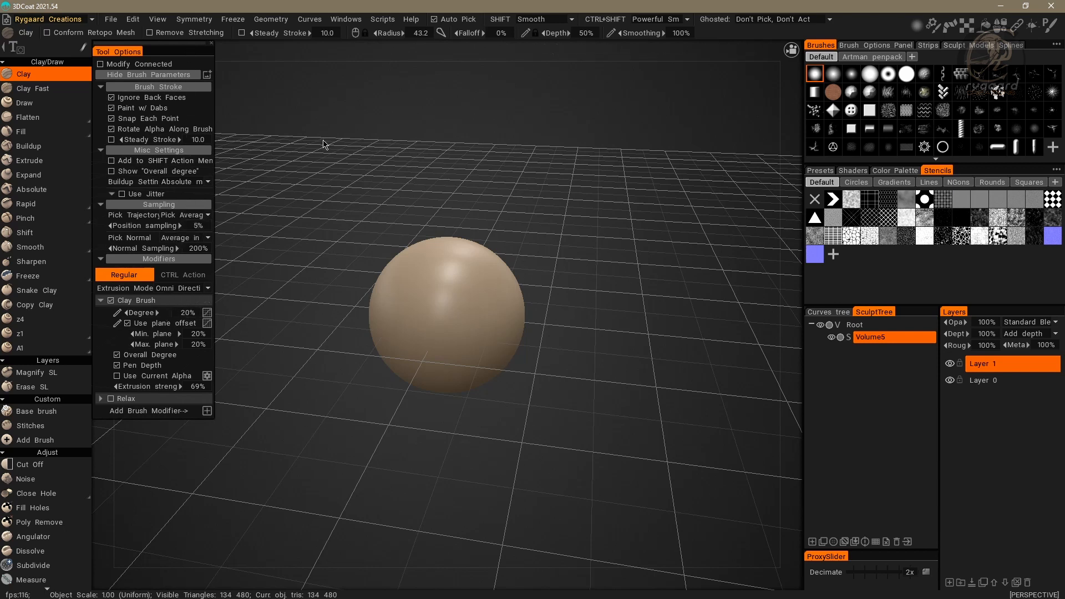
pyautogui.moveTo(306, 180)
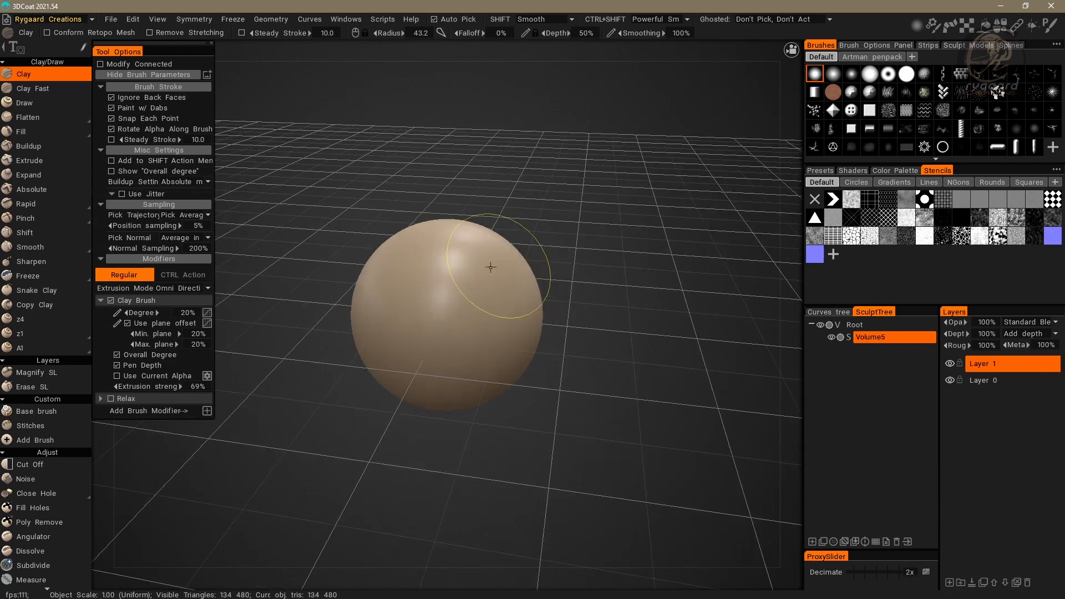
# Step: Sculpt several rough clay strokes across the sphere's upper and lower surface
pyautogui.moveTo(490, 267); pyautogui.dragTo(426, 268)
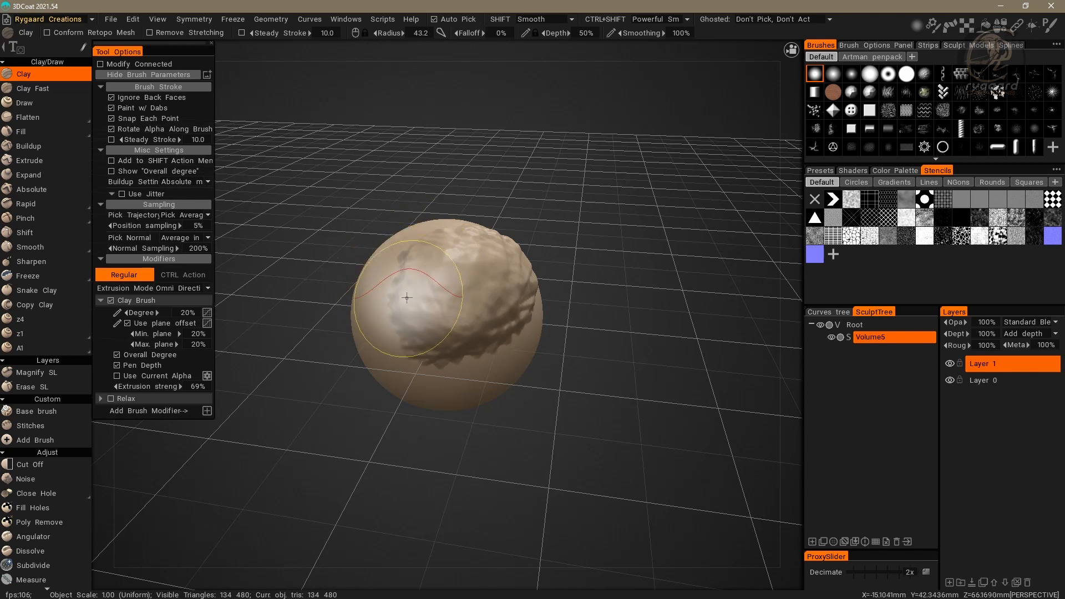
pyautogui.moveTo(408, 299); pyautogui.dragTo(411, 340)
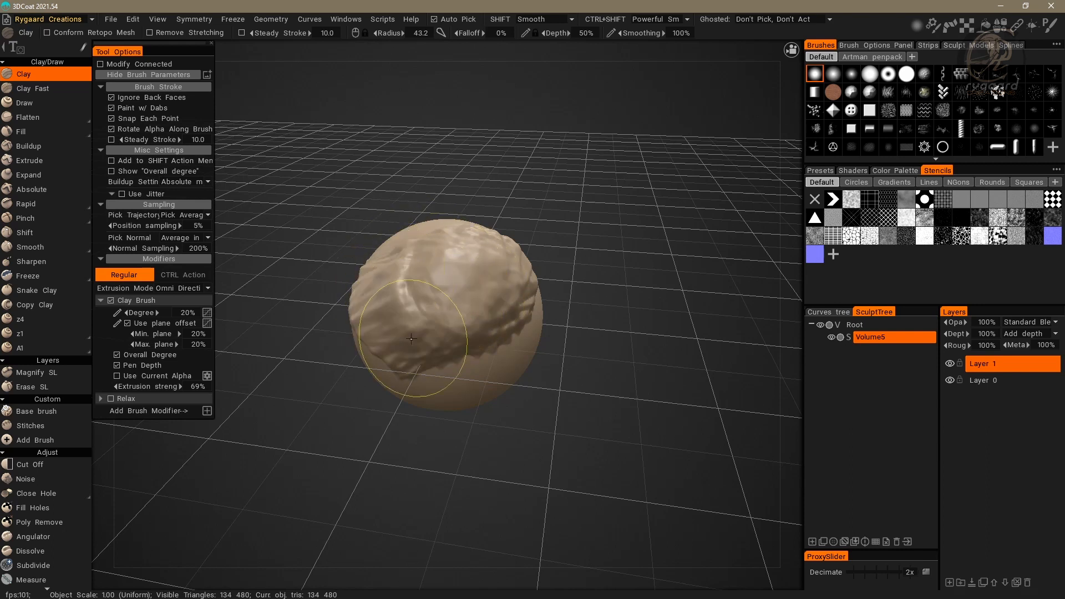
pyautogui.moveTo(408, 339); pyautogui.dragTo(448, 338)
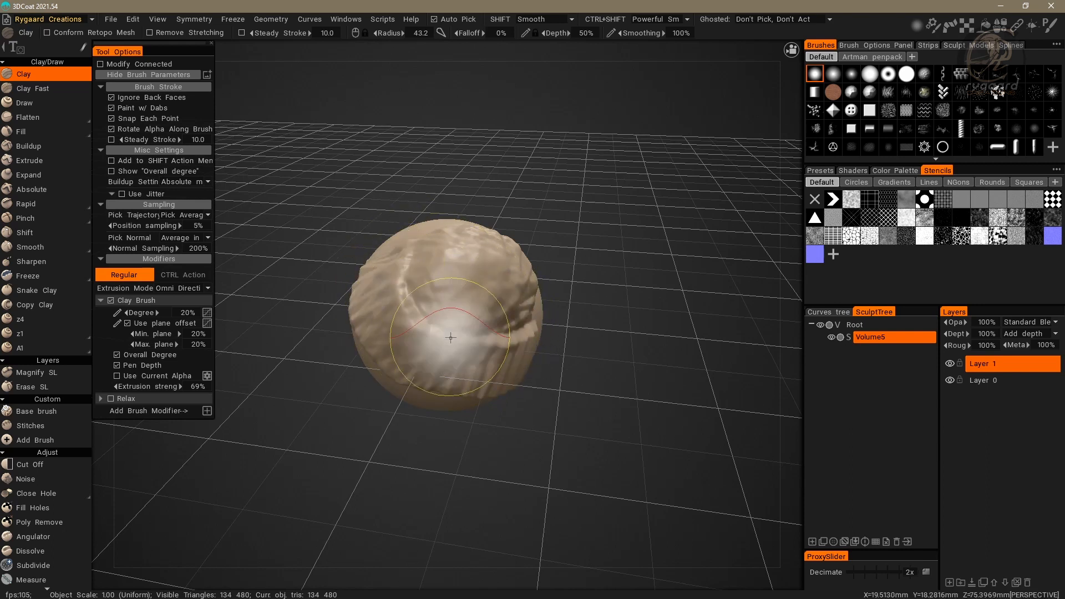
pyautogui.moveTo(450, 337); pyautogui.dragTo(461, 279)
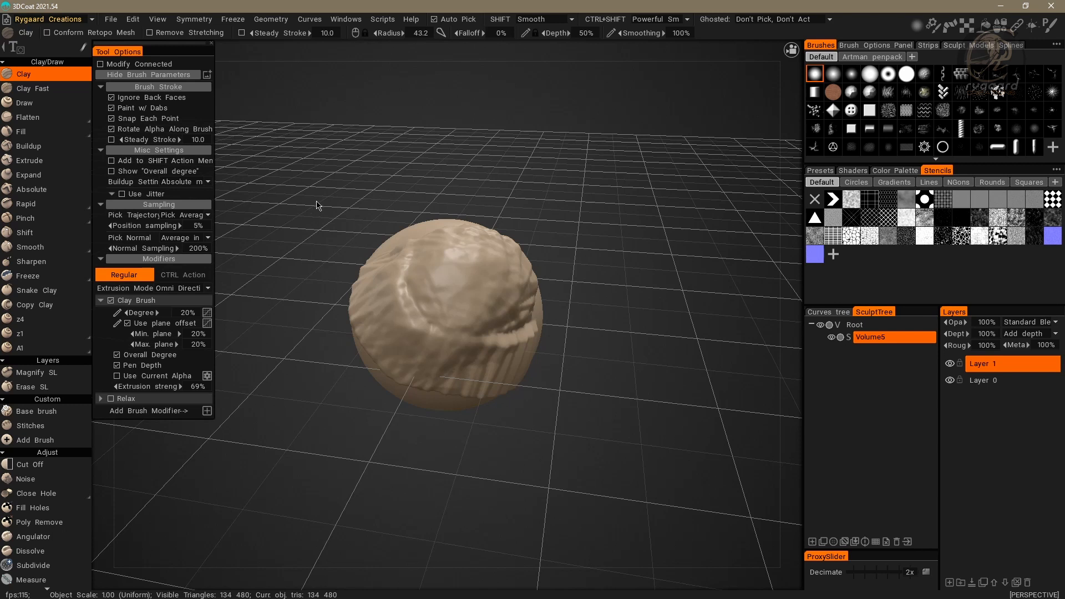
pyautogui.moveTo(284, 175)
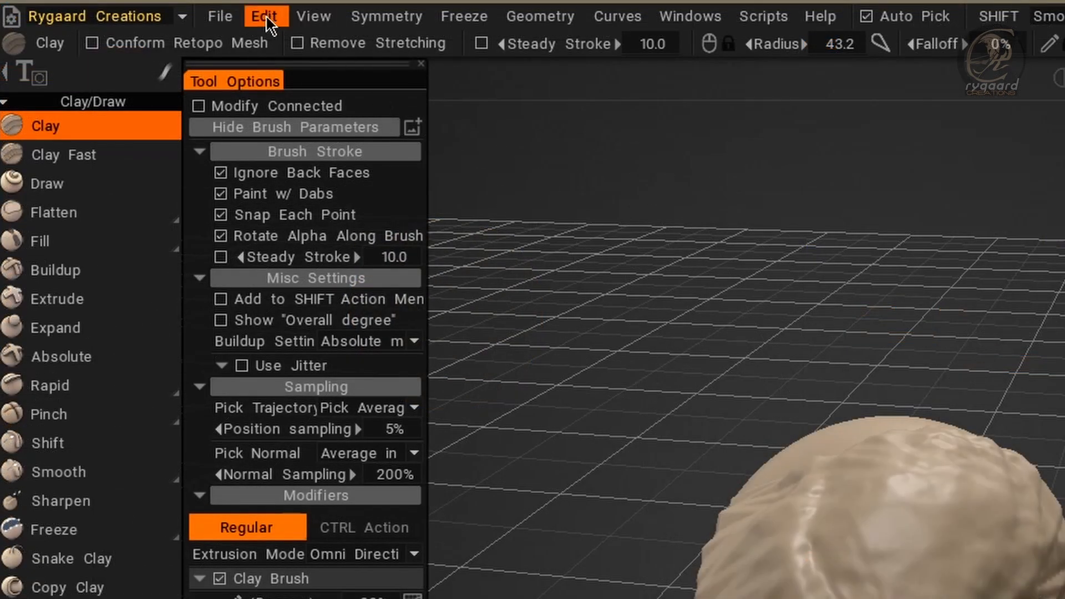
pyautogui.click(266, 15)
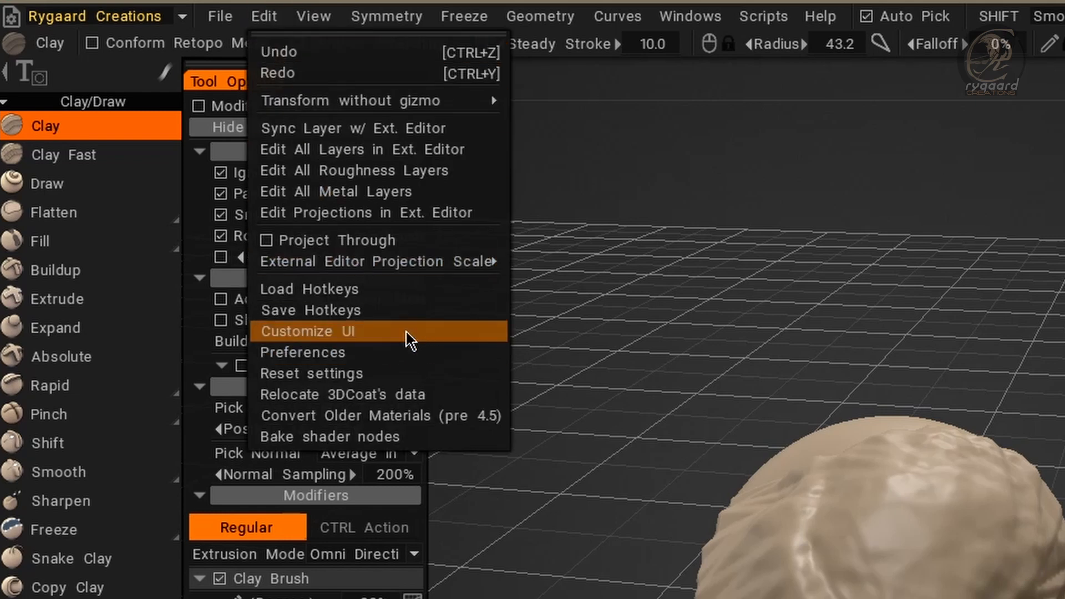
pyautogui.moveTo(447, 345)
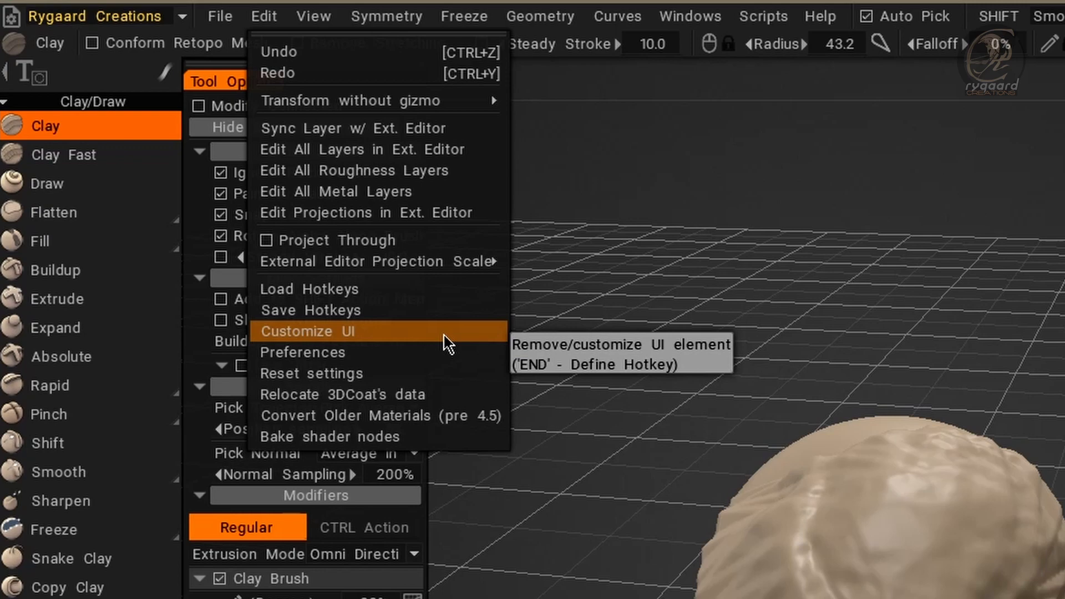
pyautogui.click(306, 332)
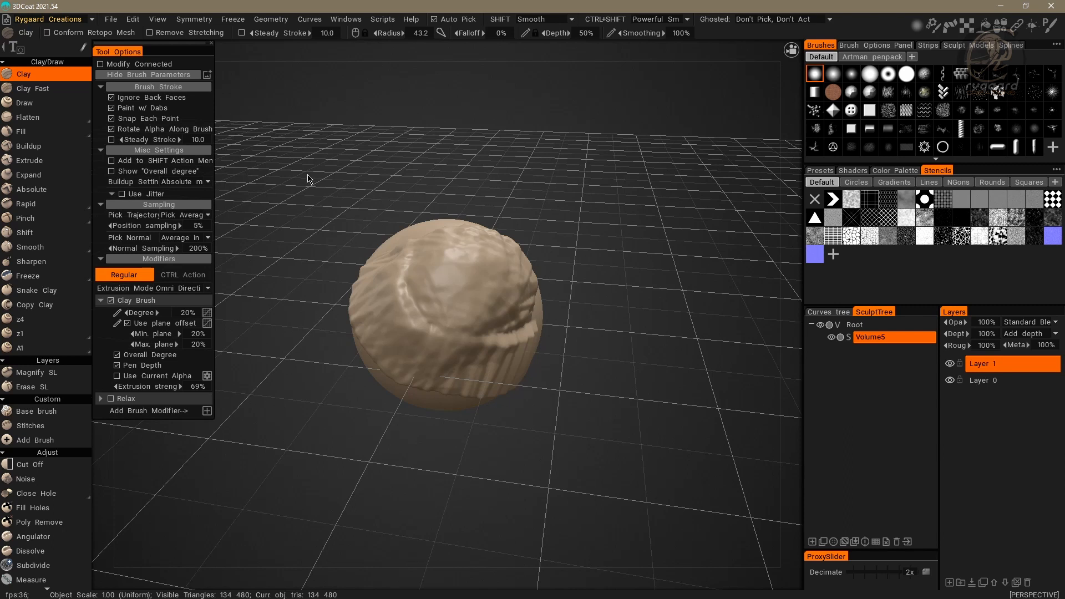
pyautogui.moveTo(285, 222)
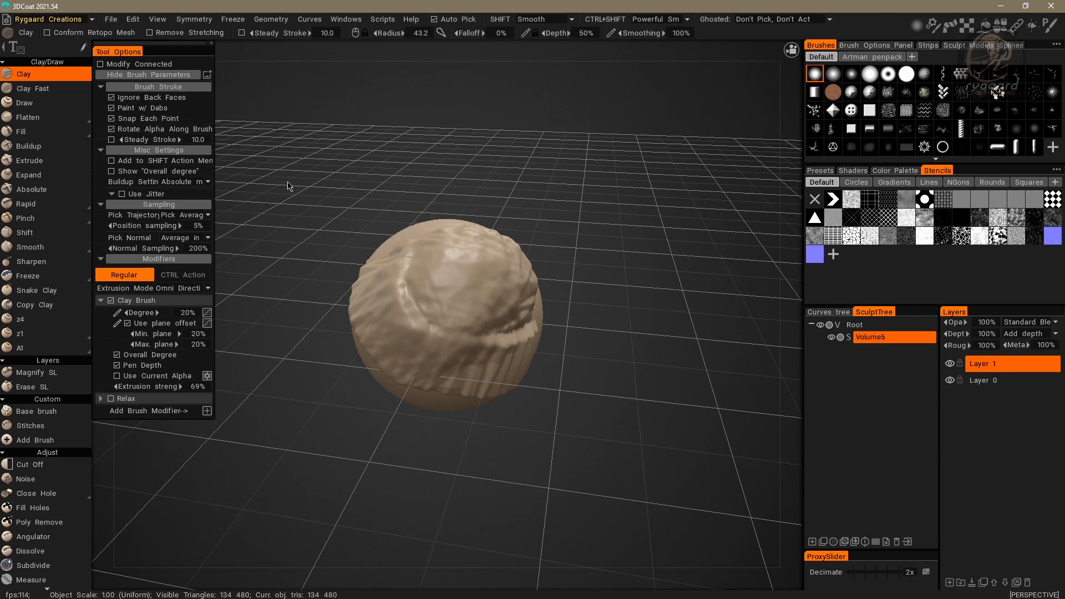
pyautogui.moveTo(245, 186)
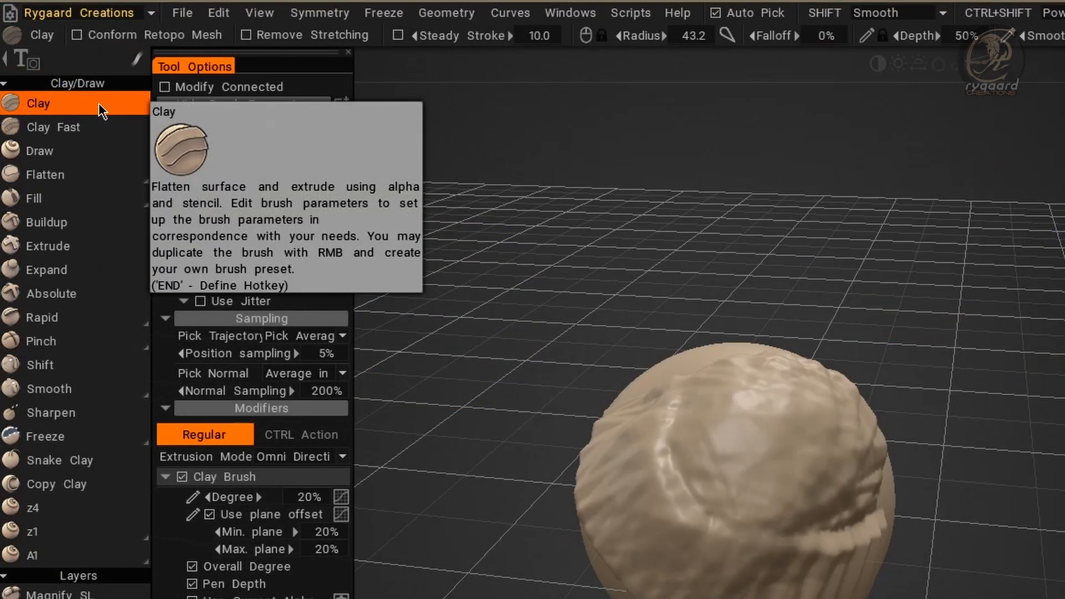
# Step: Bring up the Clay tool's context options such as duplicate and restore defaults
pyautogui.rightClick(38, 103)
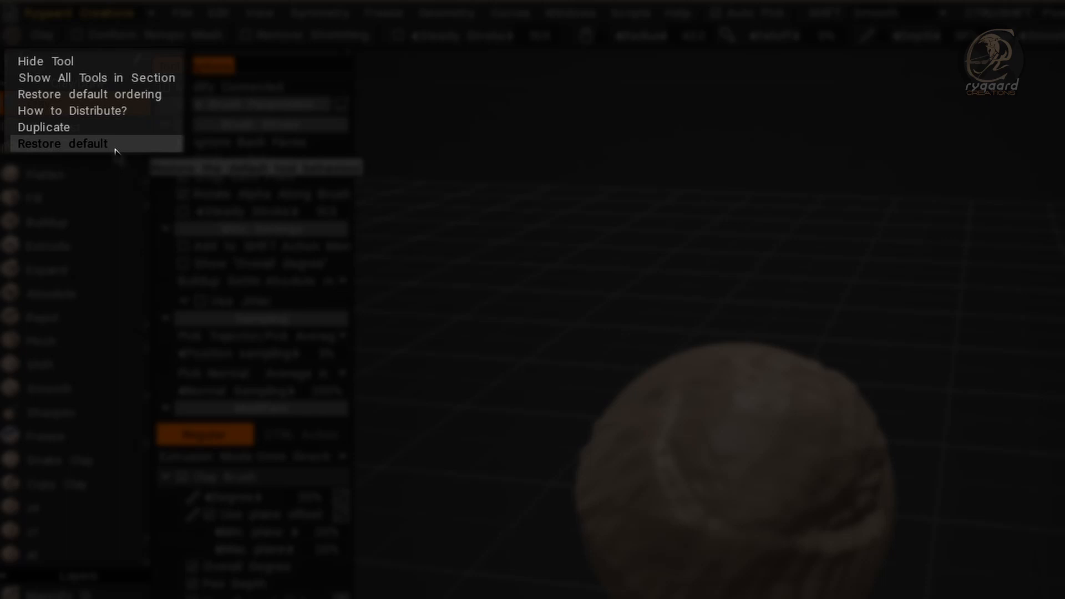
pyautogui.moveTo(117, 152)
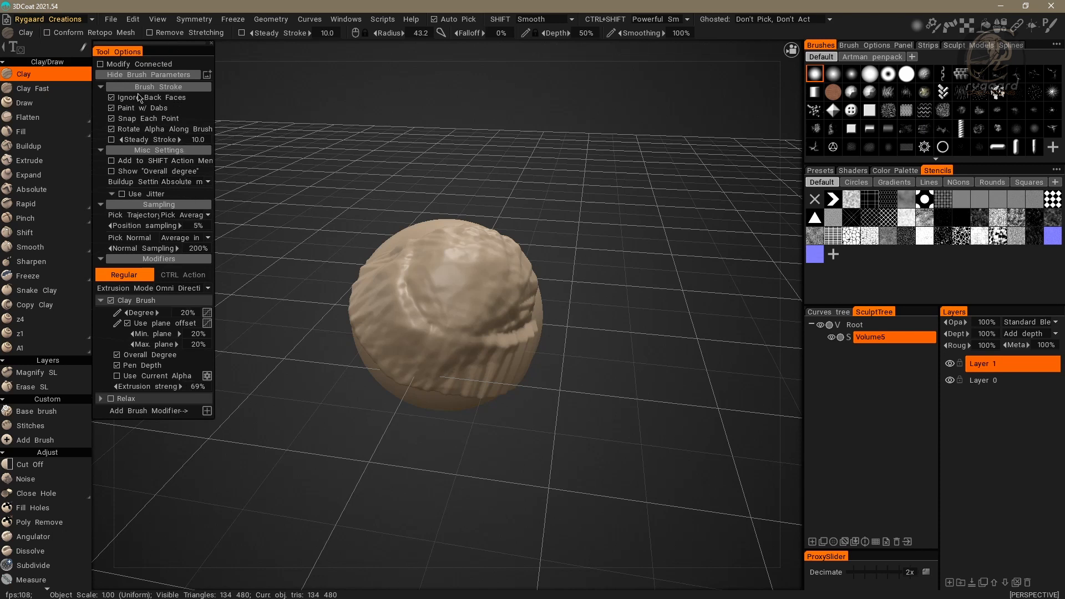
pyautogui.moveTo(272, 141)
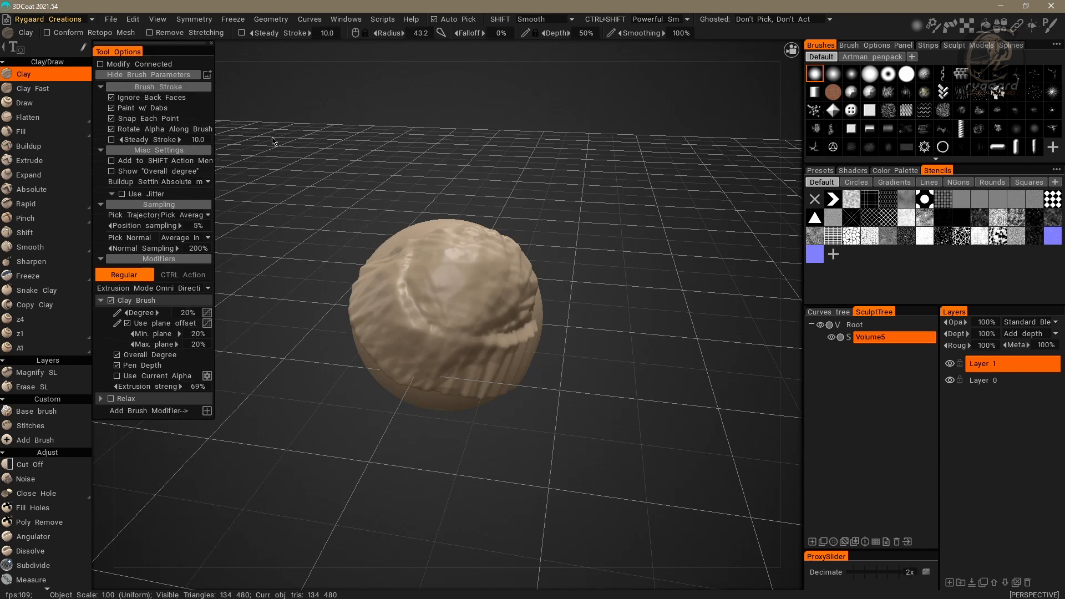
pyautogui.moveTo(249, 146)
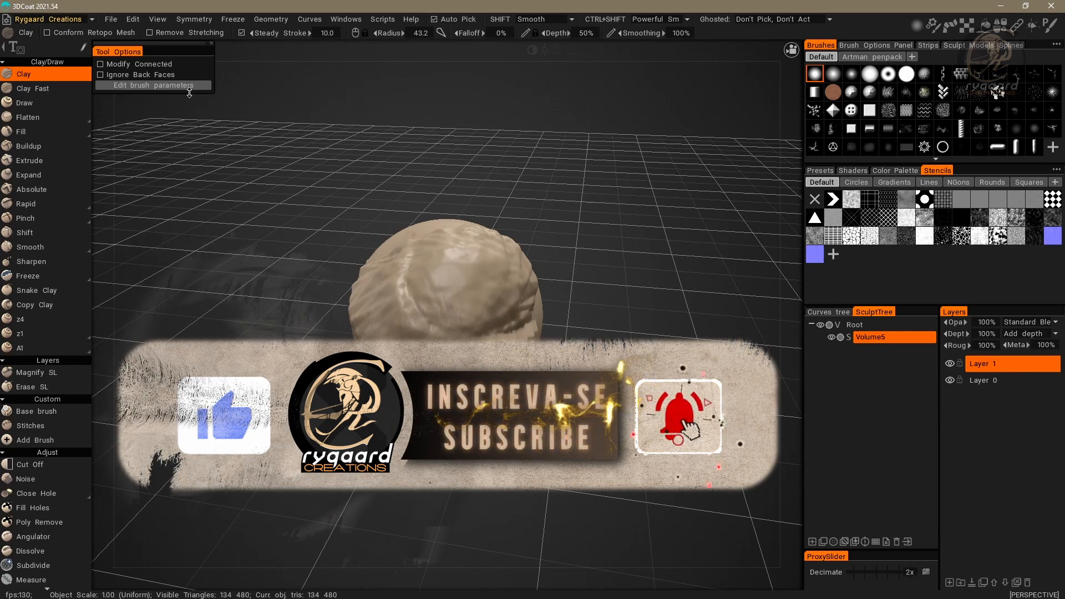
pyautogui.click(151, 85)
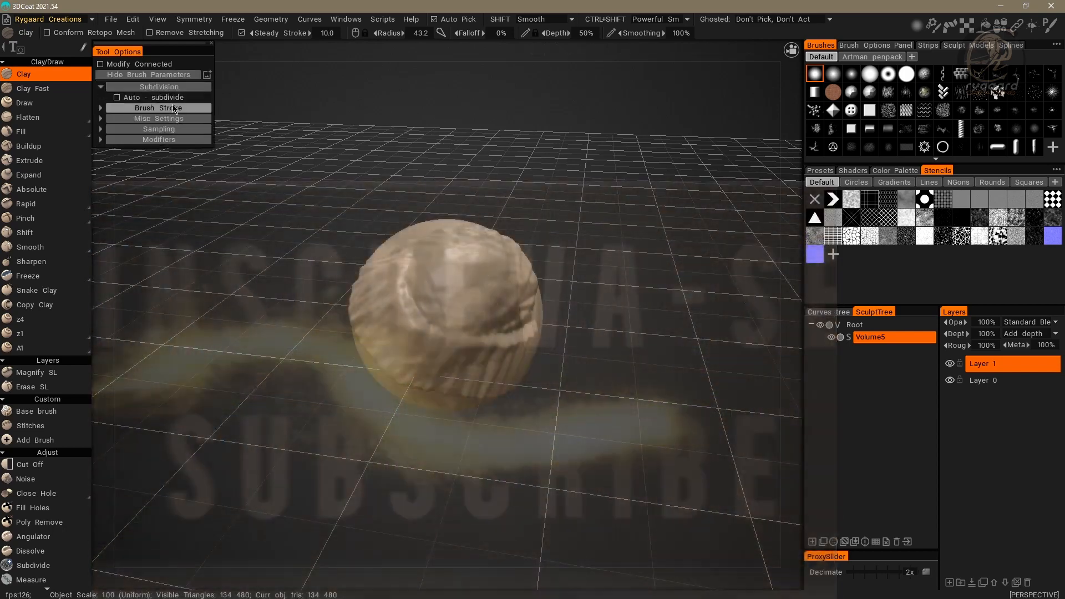
pyautogui.click(158, 107)
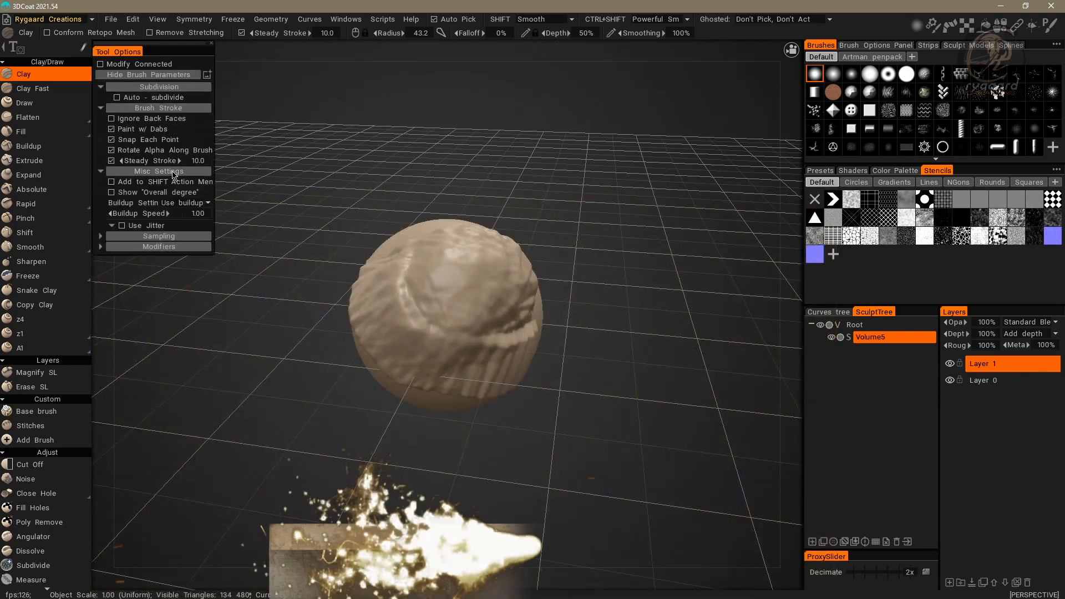
pyautogui.click(158, 236)
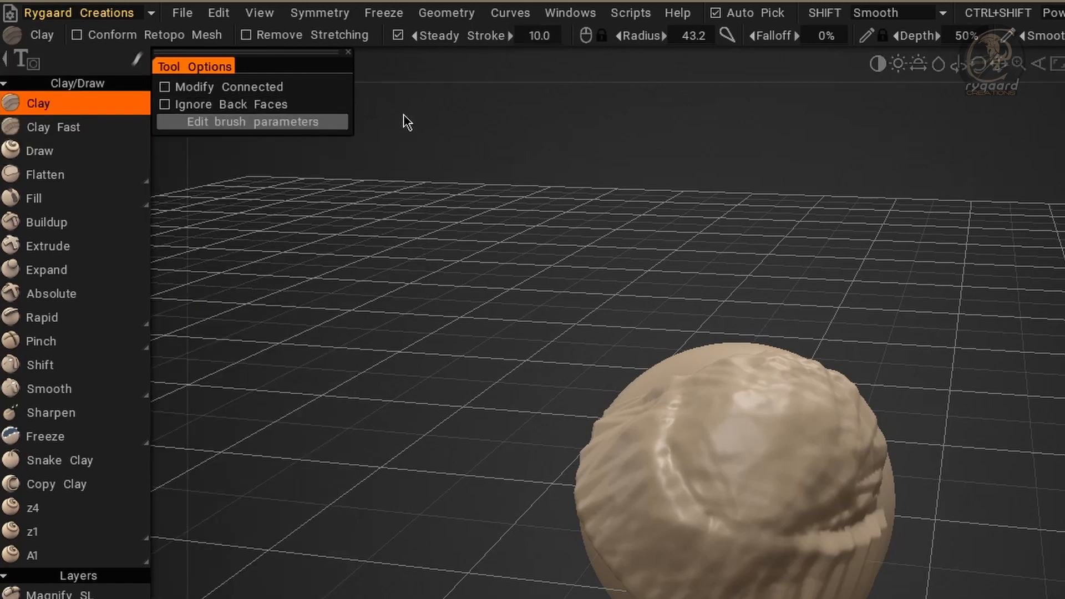
pyautogui.moveTo(478, 79)
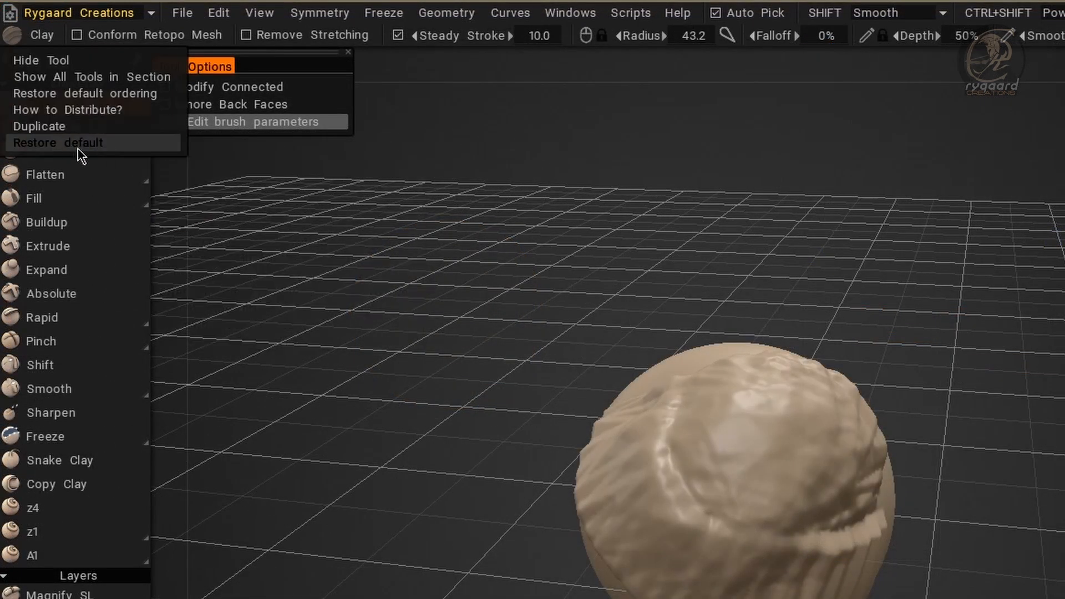
pyautogui.moveTo(107, 151)
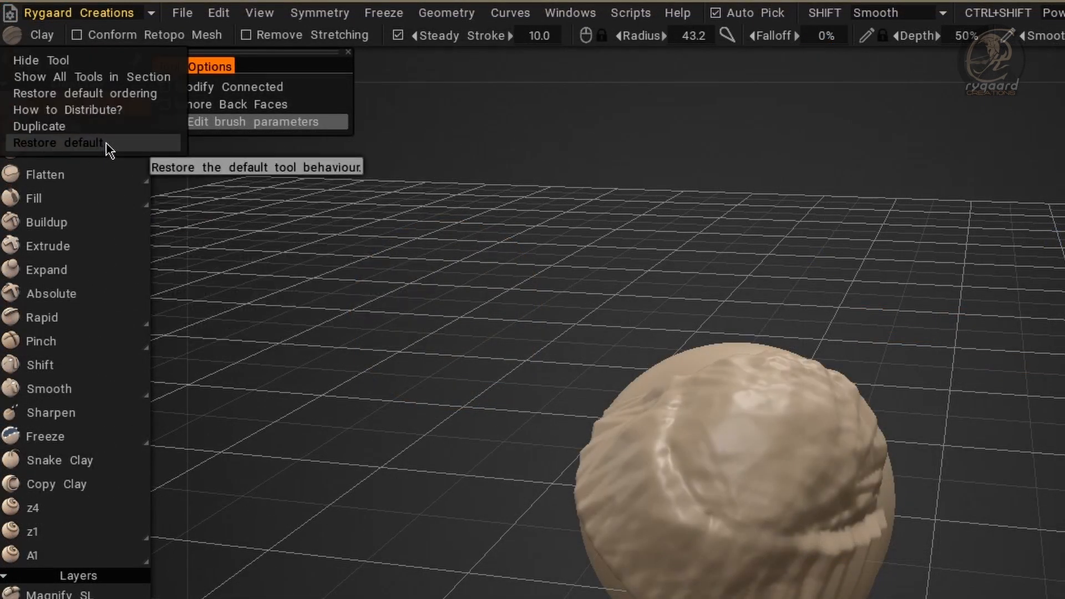
pyautogui.moveTo(88, 94)
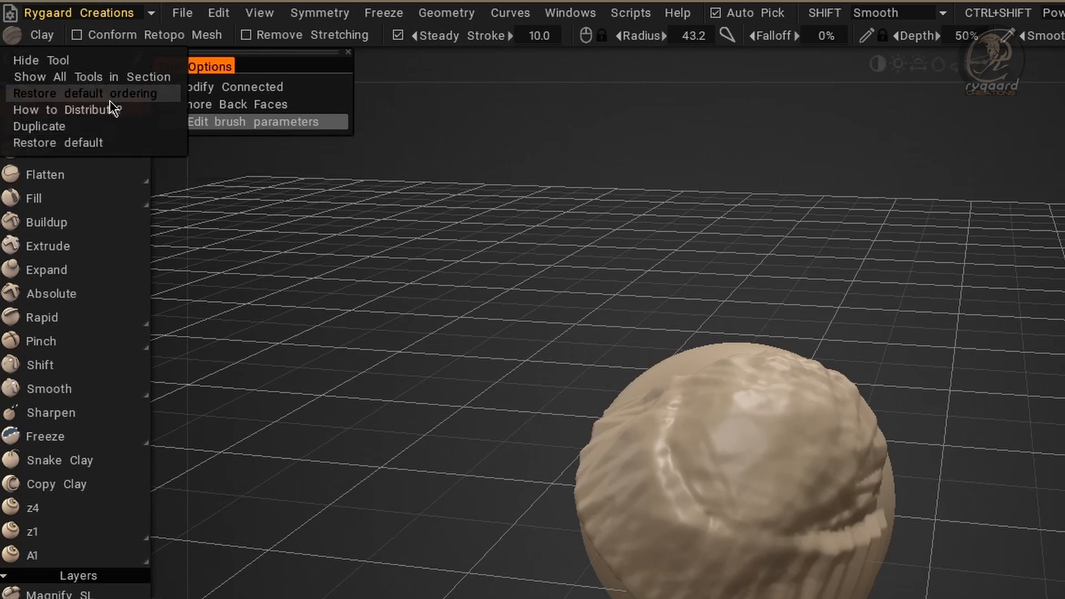
pyautogui.moveTo(129, 142)
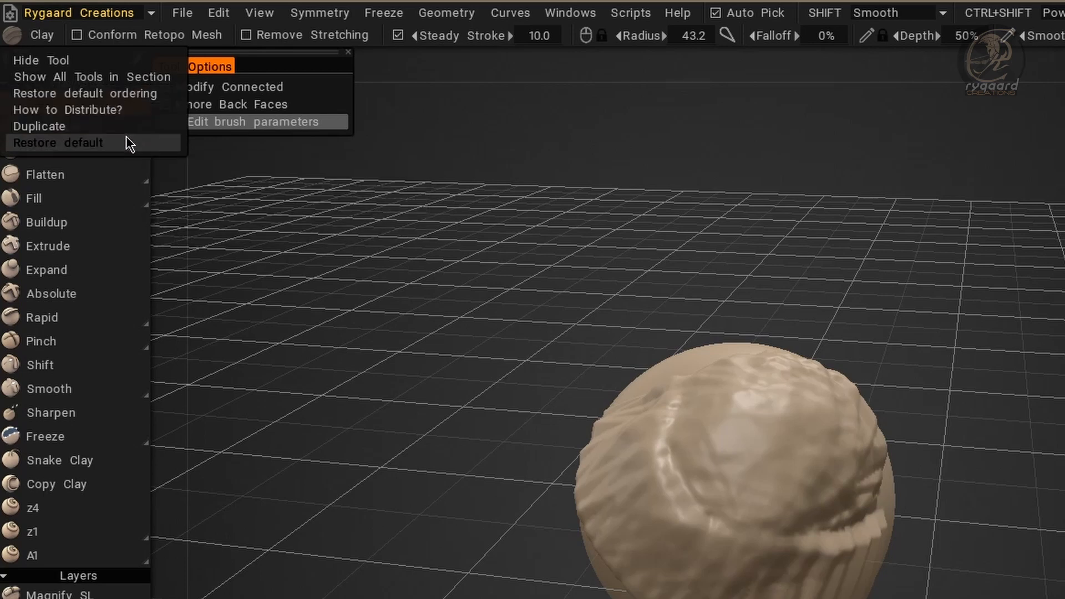
pyautogui.moveTo(143, 146)
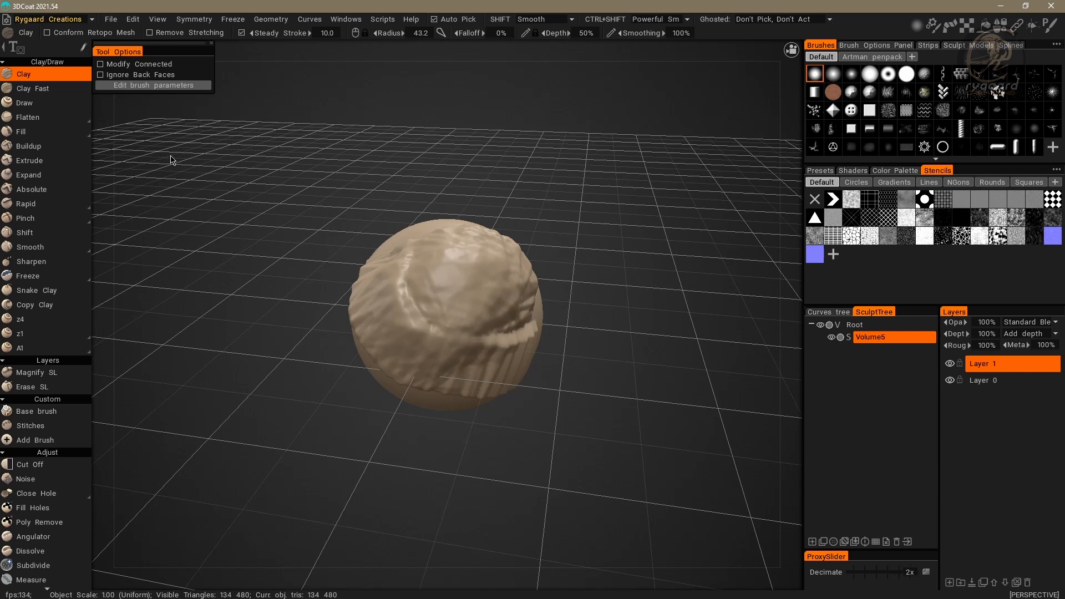
pyautogui.moveTo(203, 157)
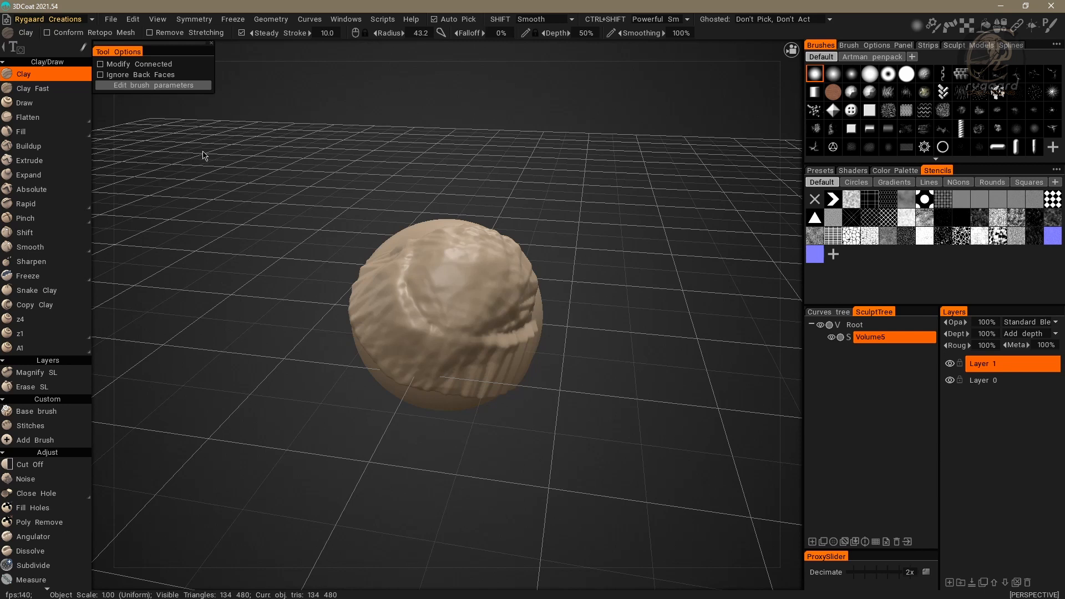
pyautogui.moveTo(246, 135)
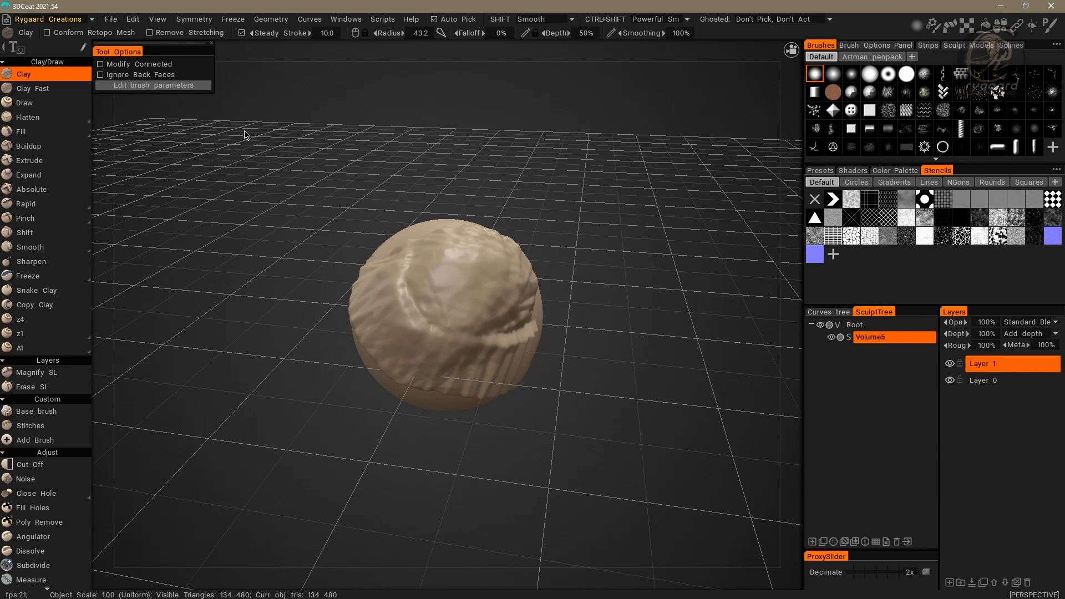
pyautogui.moveTo(224, 148)
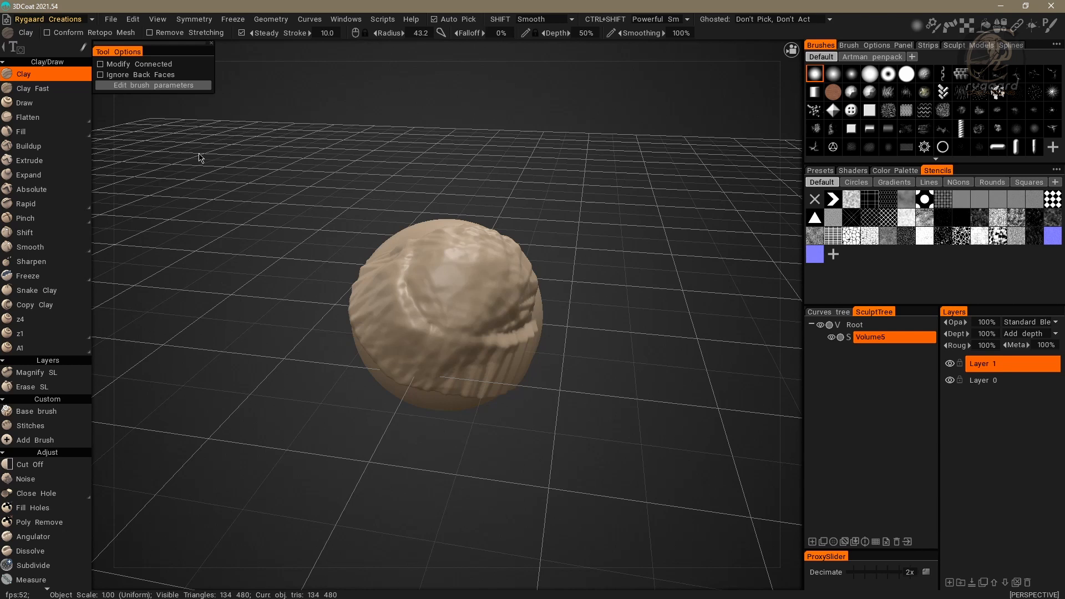
pyautogui.moveTo(207, 156)
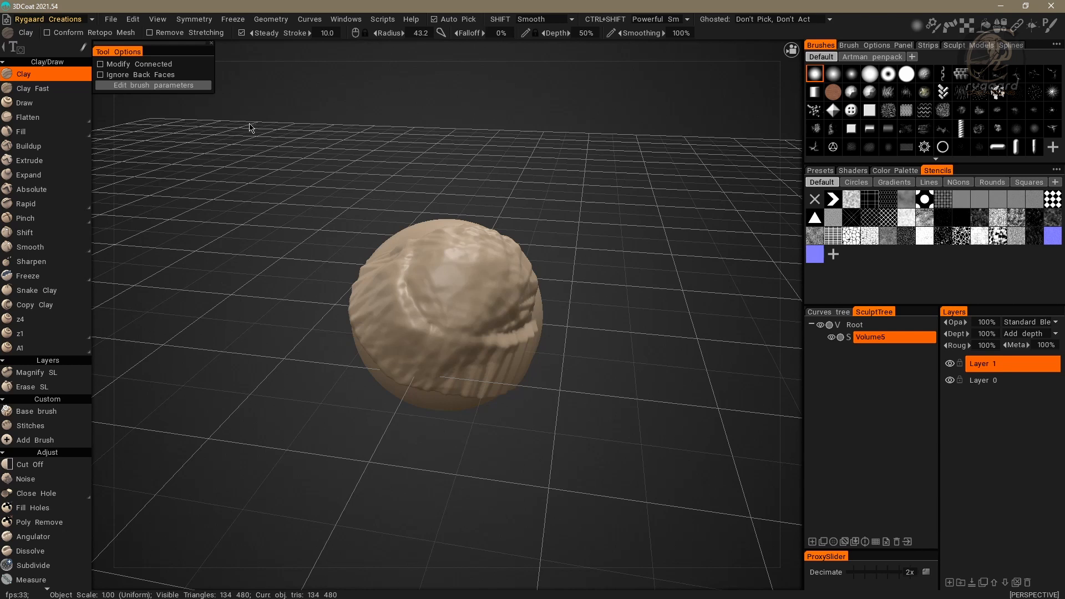
pyautogui.moveTo(285, 264)
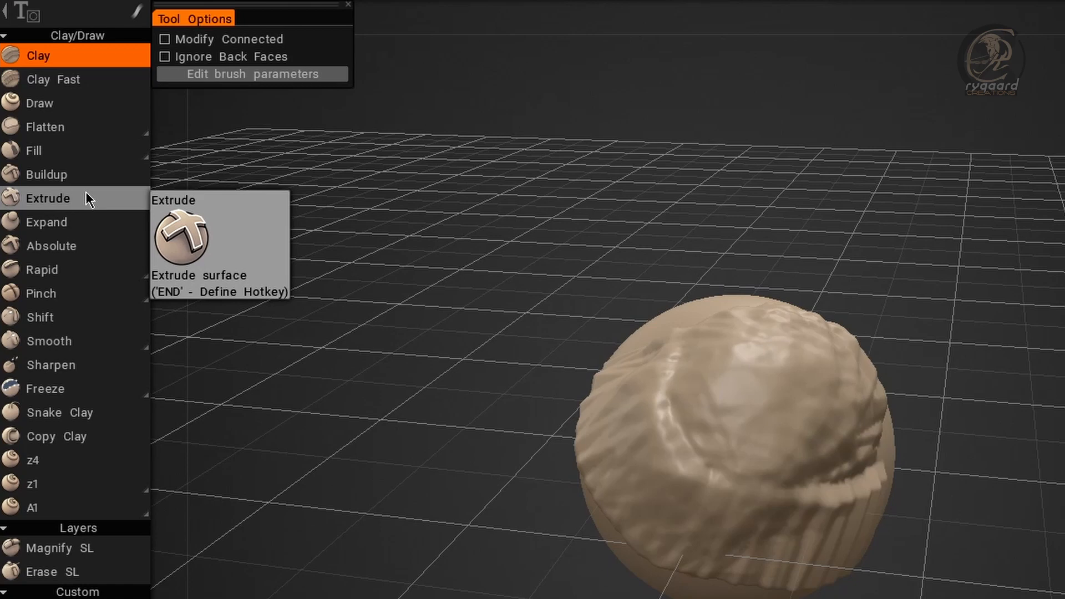
# Step: Show the Extrude tool's options menu with hide, duplicate and restore-ordering choices
pyautogui.rightClick(47, 198)
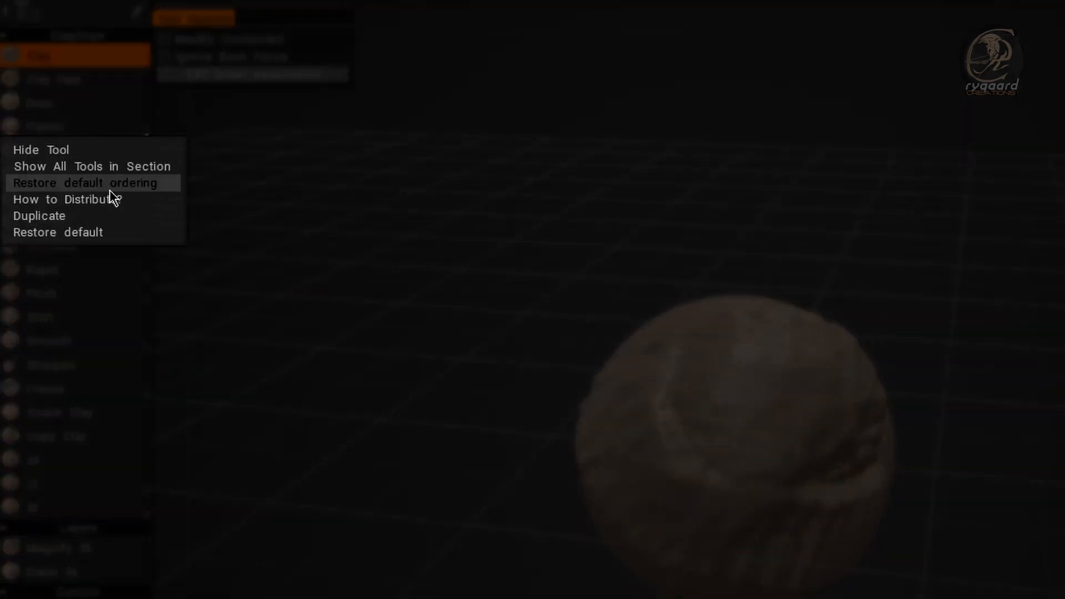
pyautogui.moveTo(142, 191)
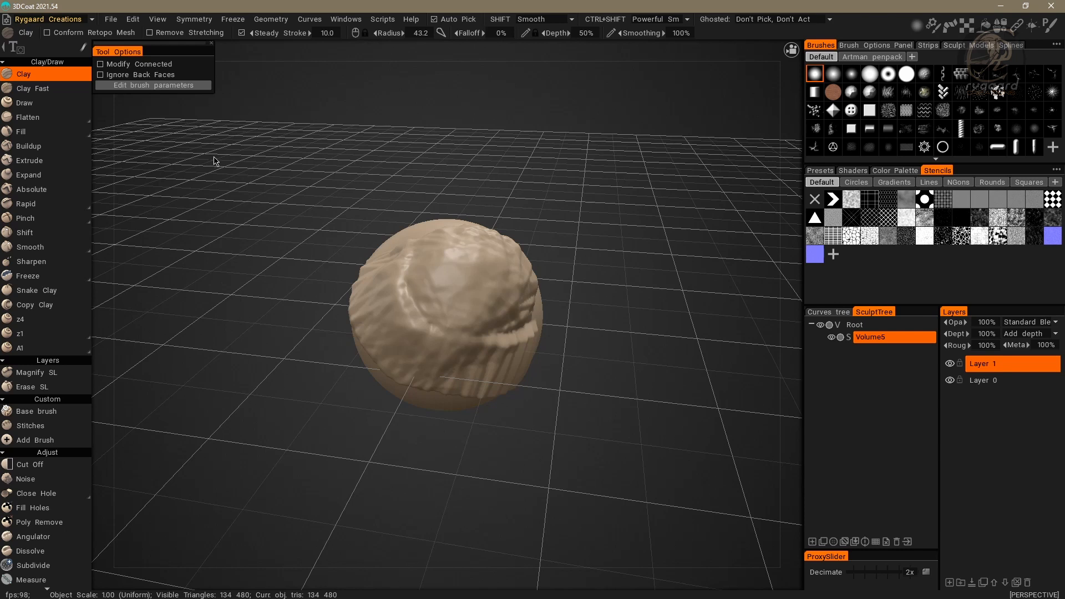
pyautogui.moveTo(171, 185)
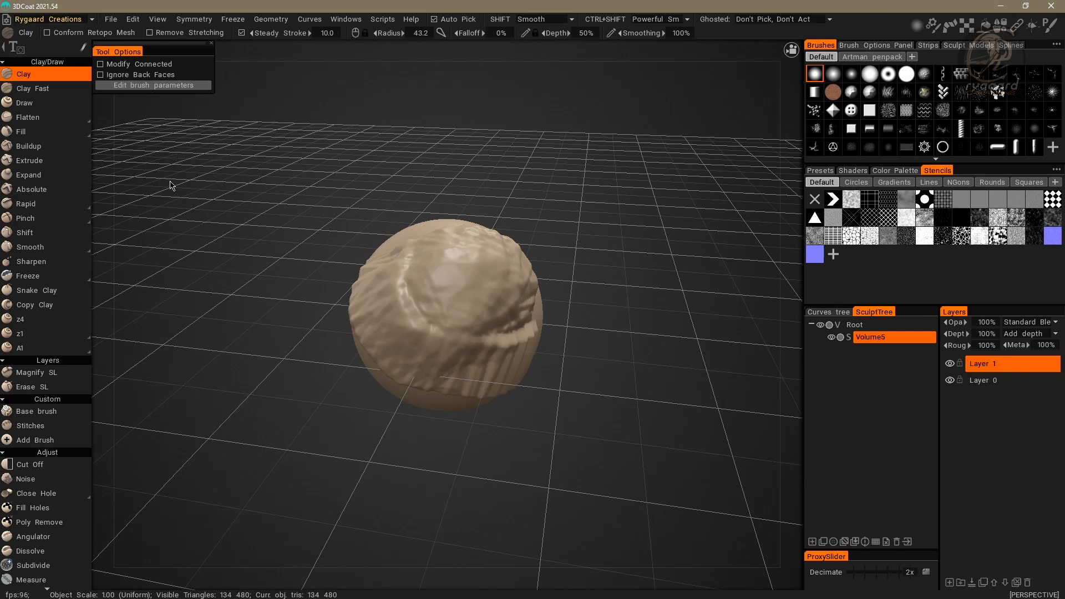
pyautogui.moveTo(214, 212)
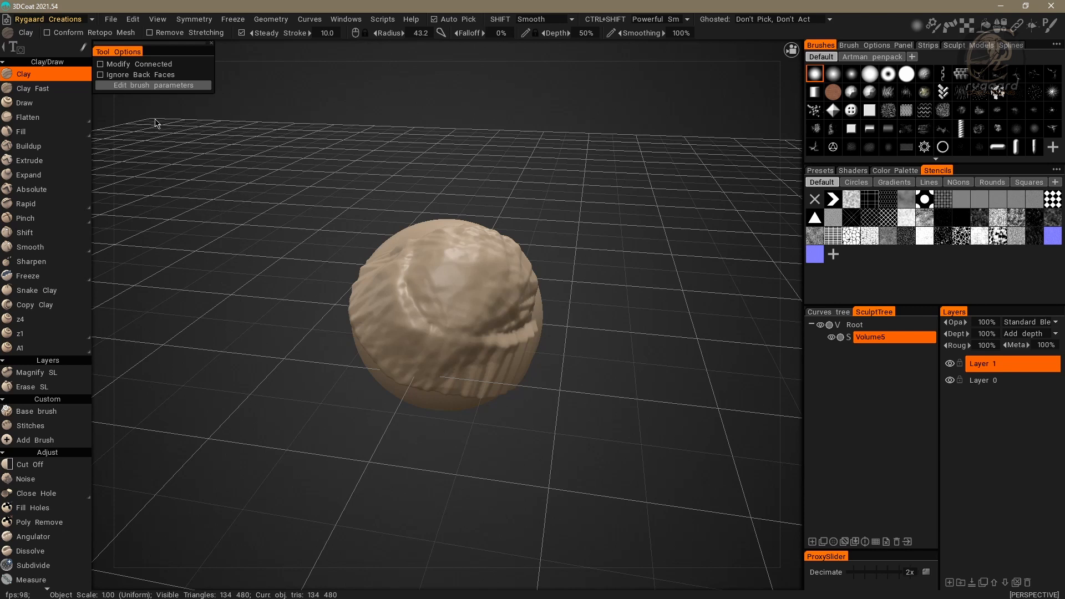
pyautogui.moveTo(31, 261)
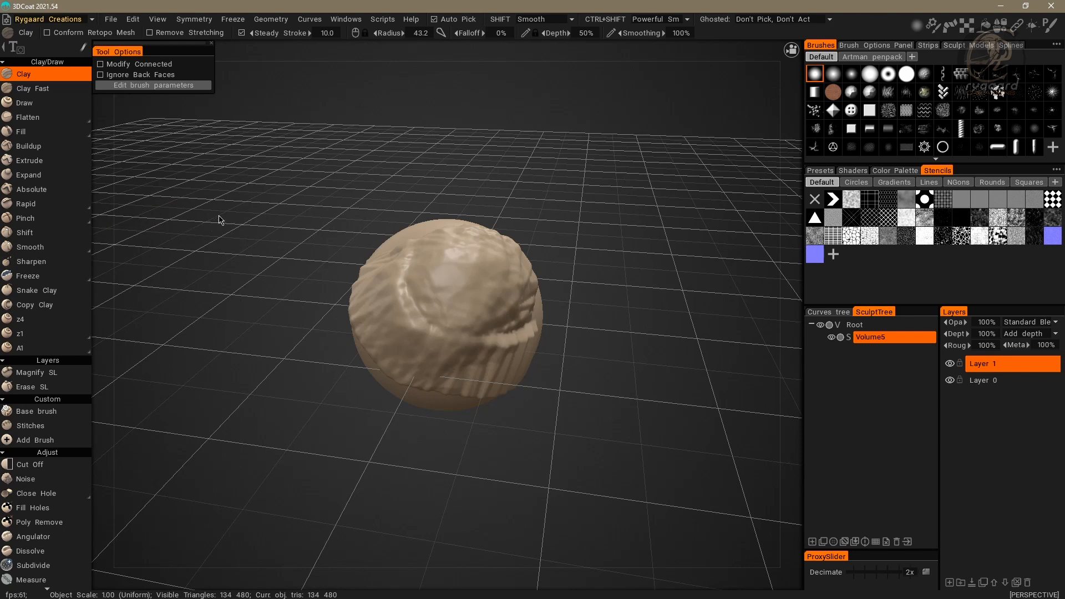
pyautogui.moveTo(163, 259)
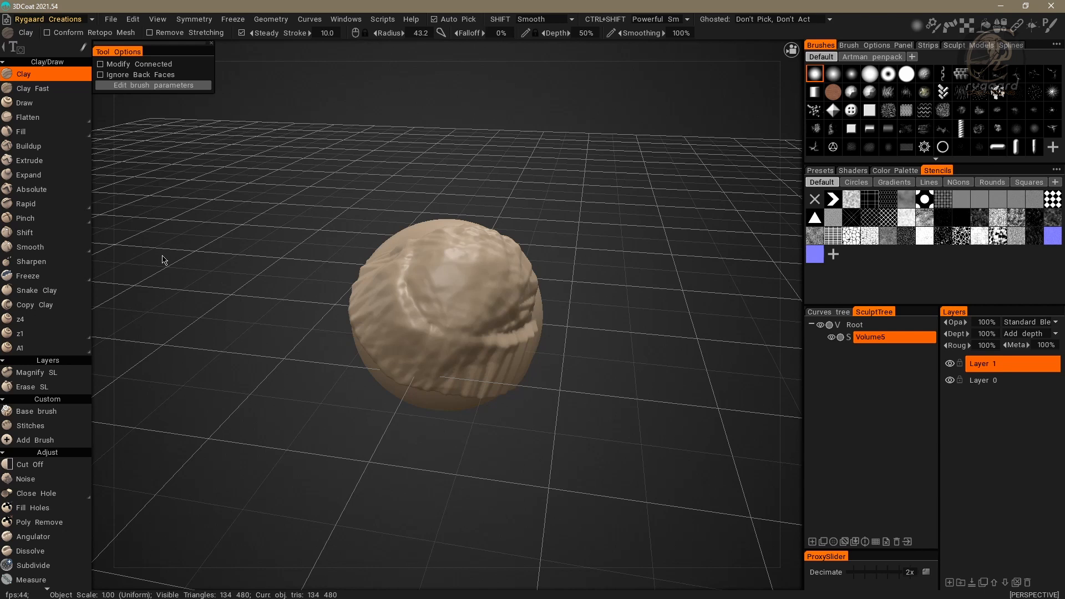
pyautogui.moveTo(130, 322)
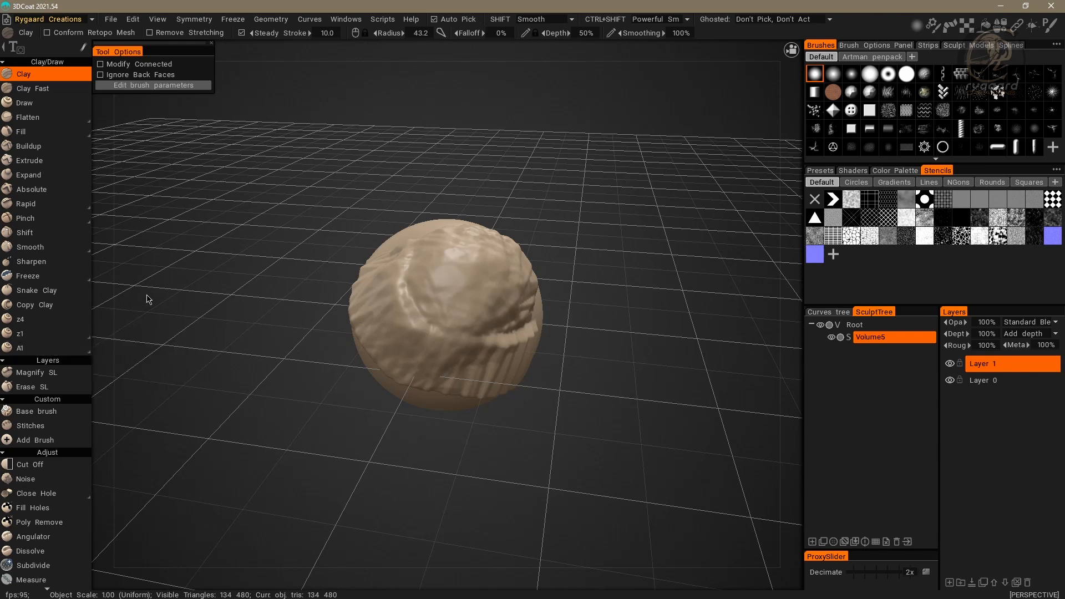
pyautogui.moveTo(140, 314)
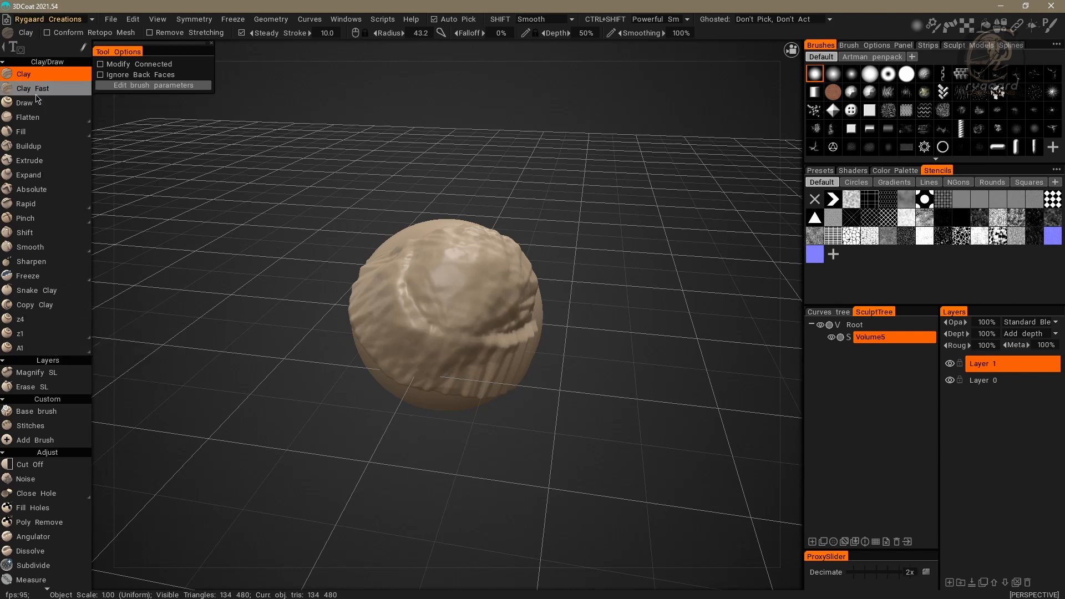
pyautogui.moveTo(27, 275)
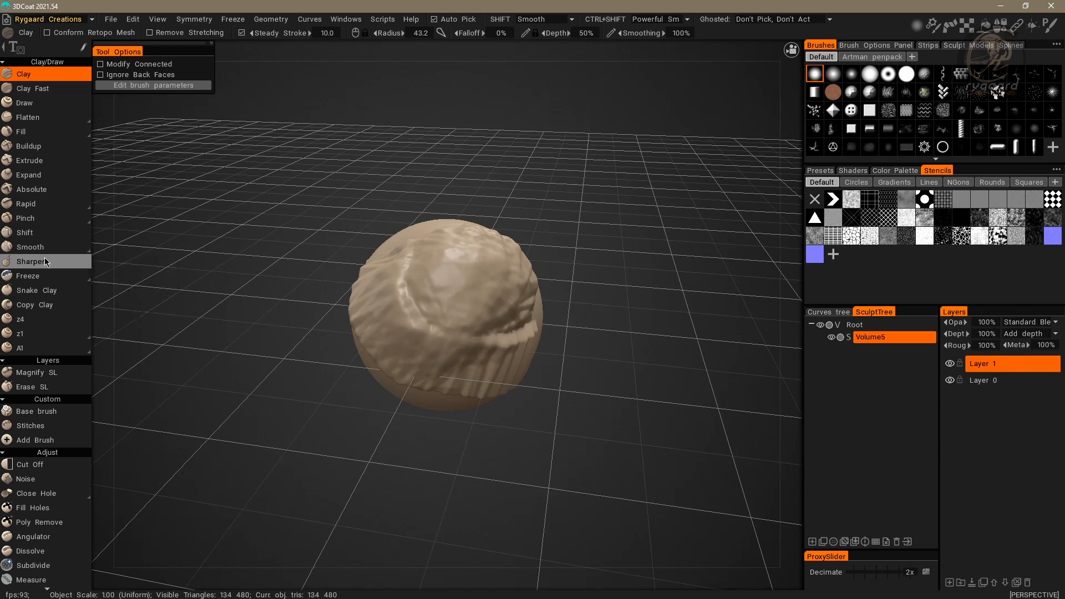
pyautogui.moveTo(30, 246)
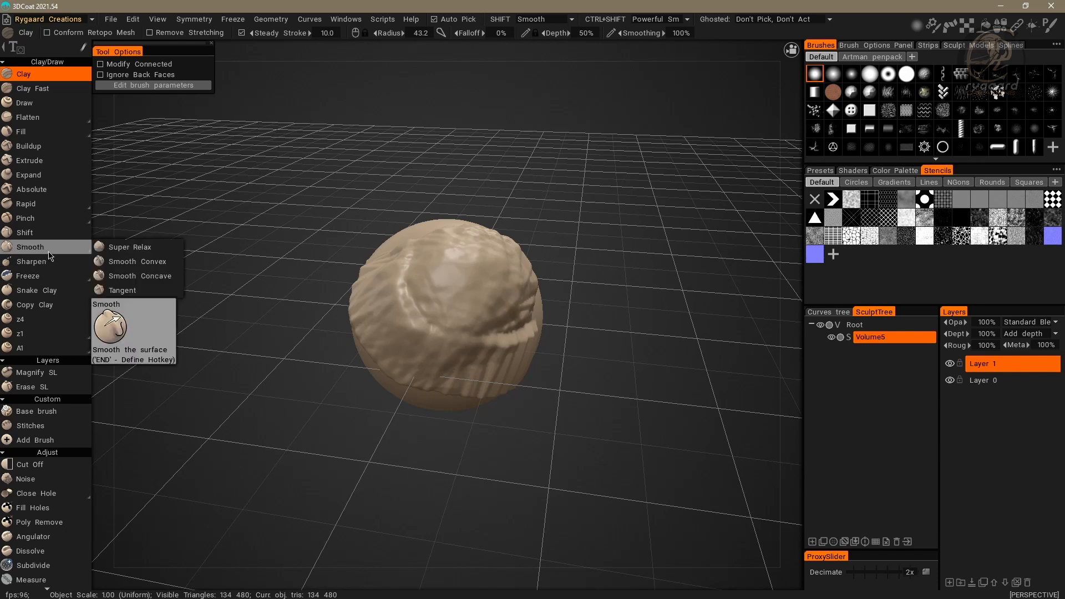
pyautogui.rightClick(30, 246)
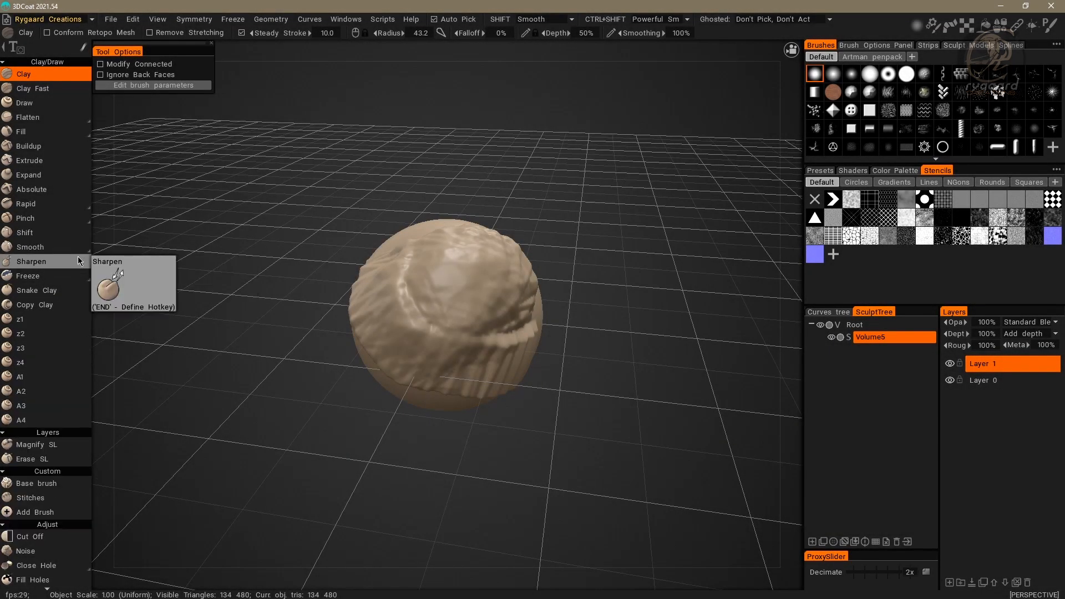
pyautogui.moveTo(193, 279)
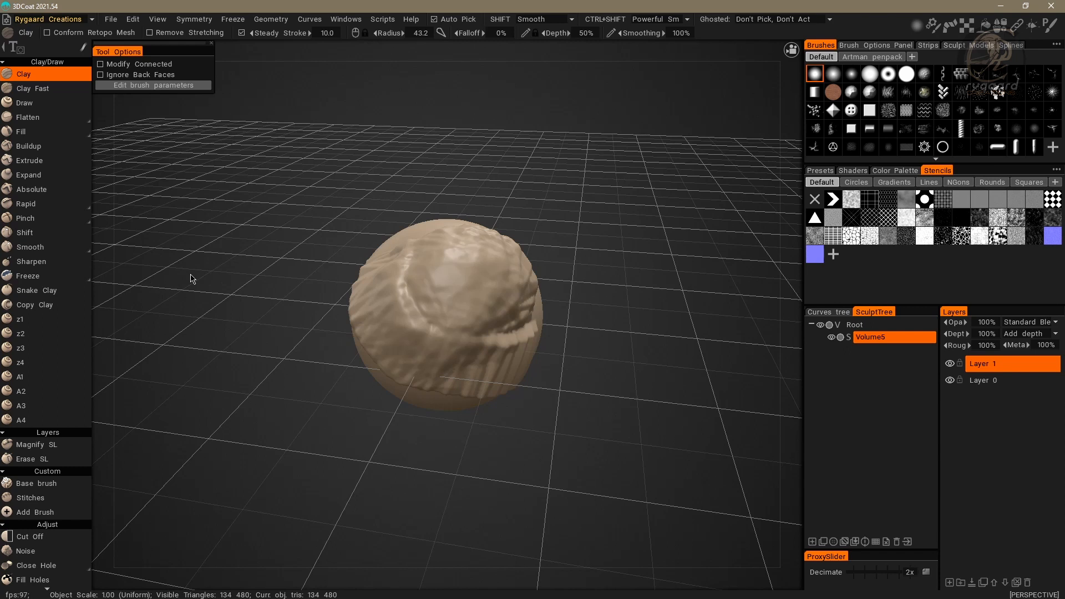
pyautogui.moveTo(180, 287)
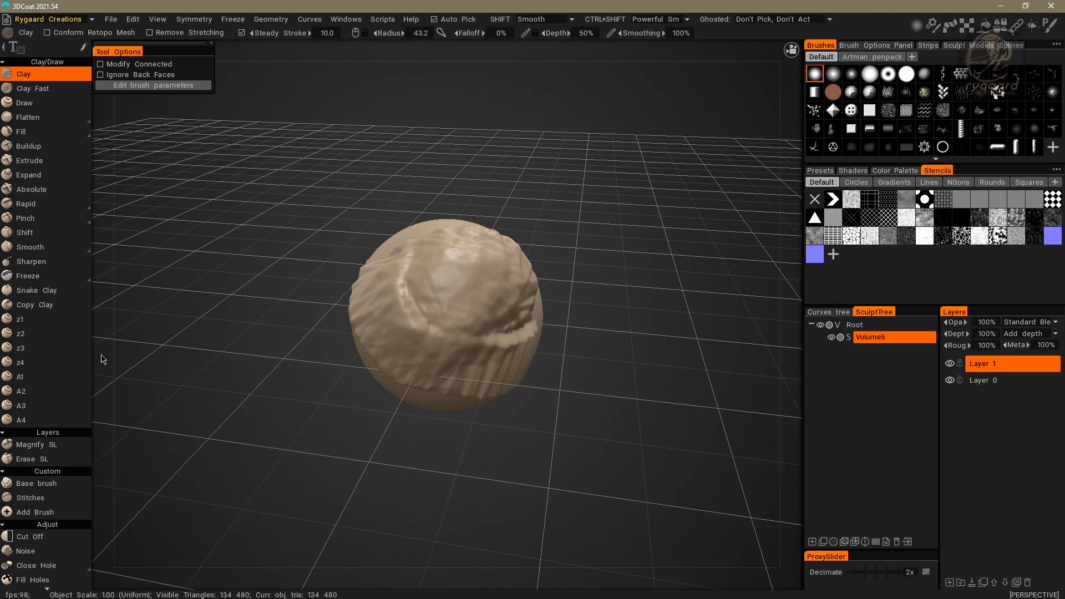
pyautogui.moveTo(114, 330)
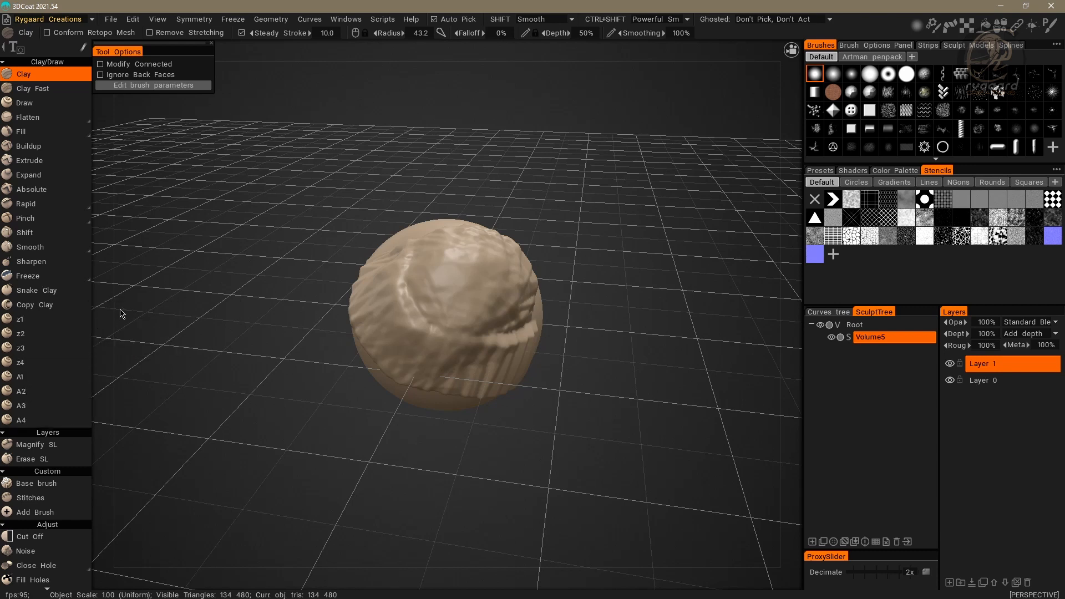
pyautogui.moveTo(154, 378)
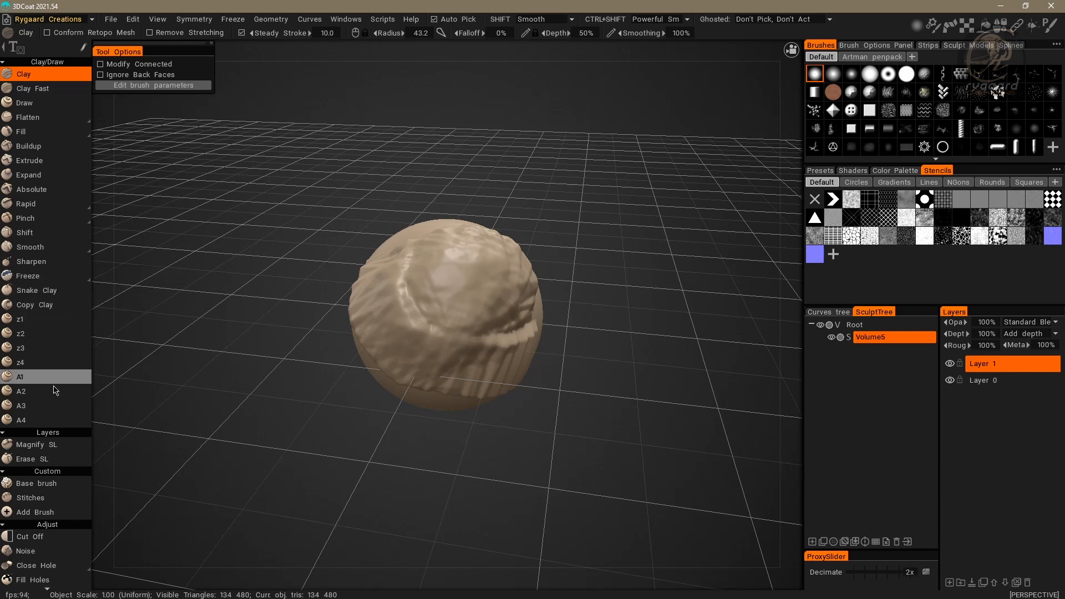
pyautogui.moveTo(25, 218)
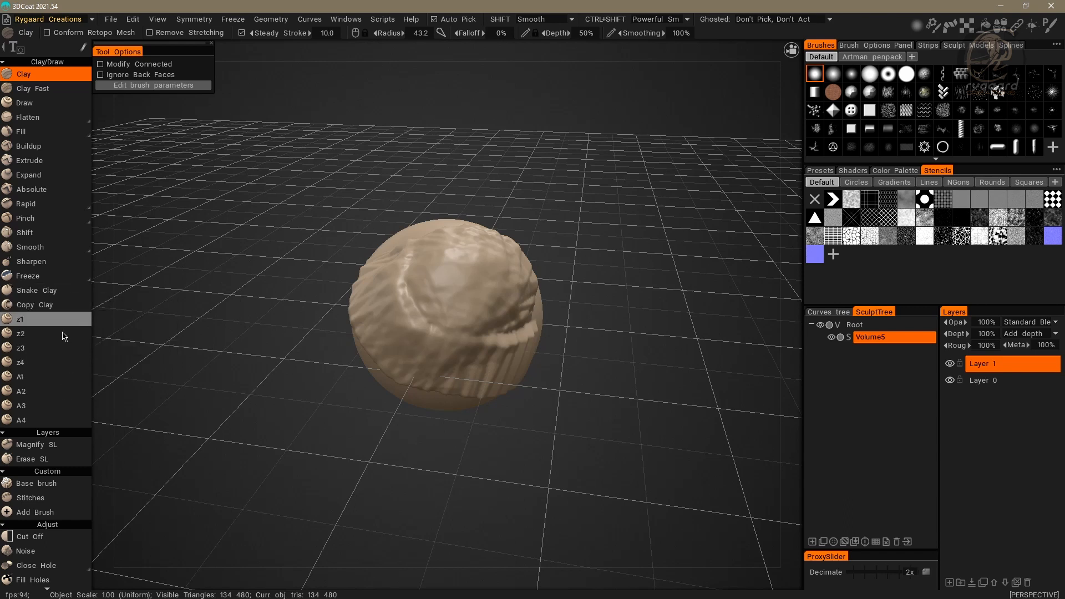
pyautogui.moveTo(20, 376)
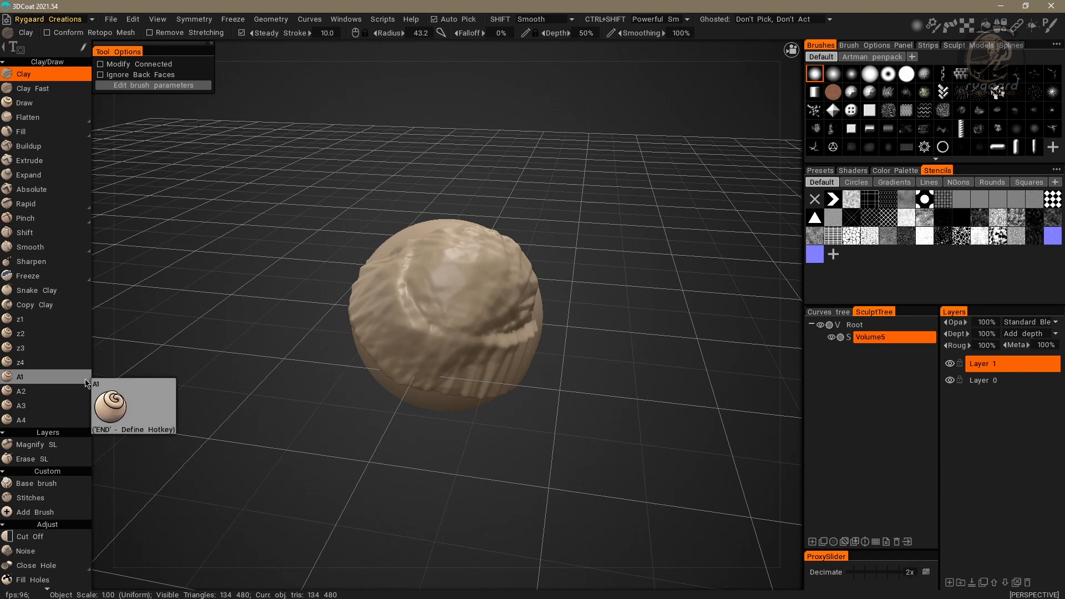
pyautogui.moveTo(224, 324)
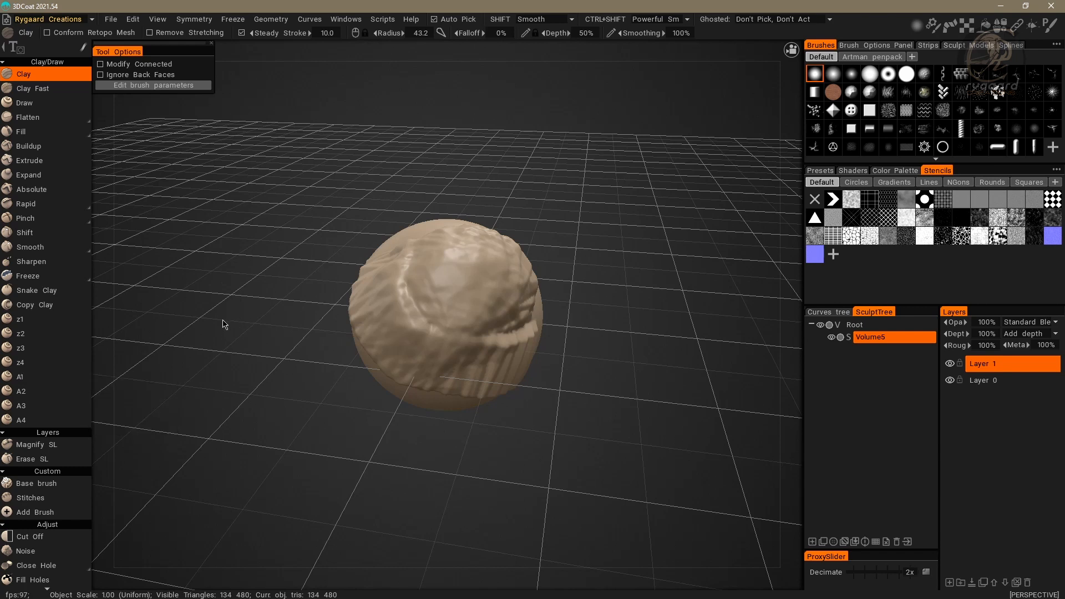
pyautogui.moveTo(210, 334)
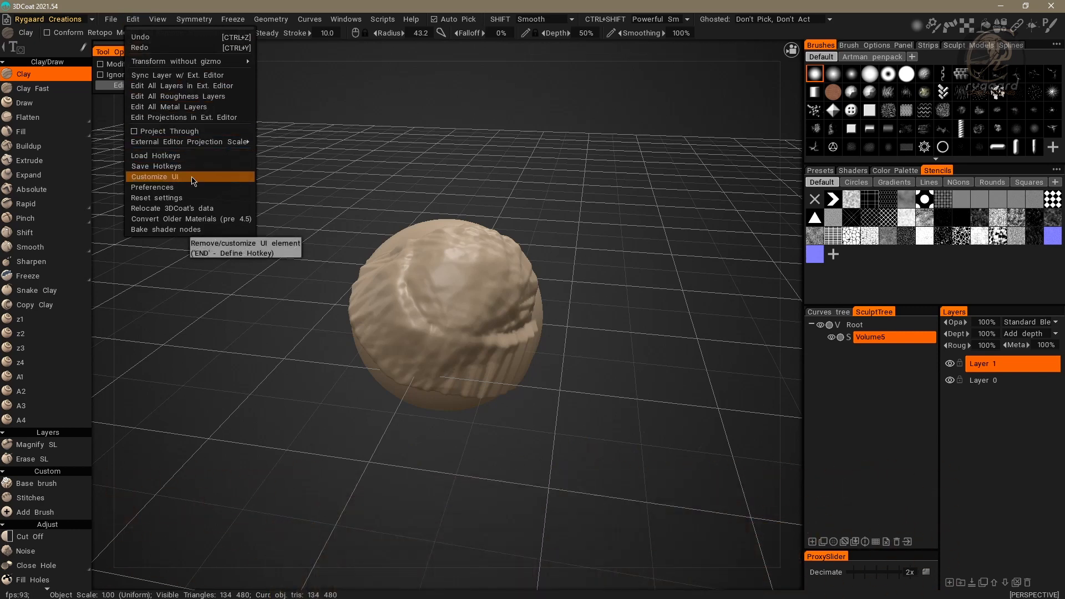
# Step: Enter UI customizing mode via Edit > Customize UI
pyautogui.click(156, 176)
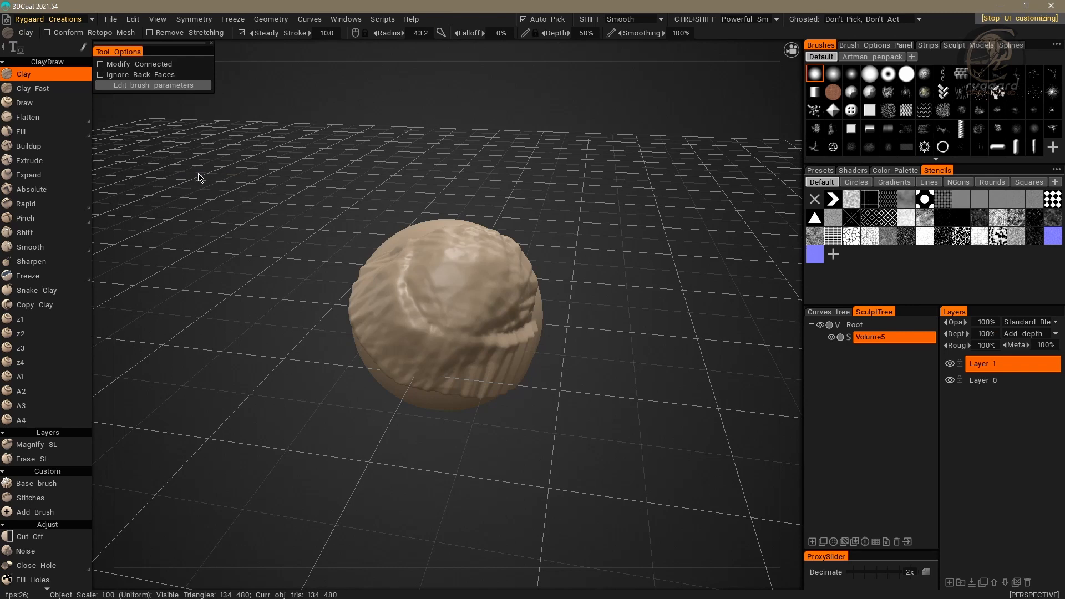
pyautogui.moveTo(209, 305)
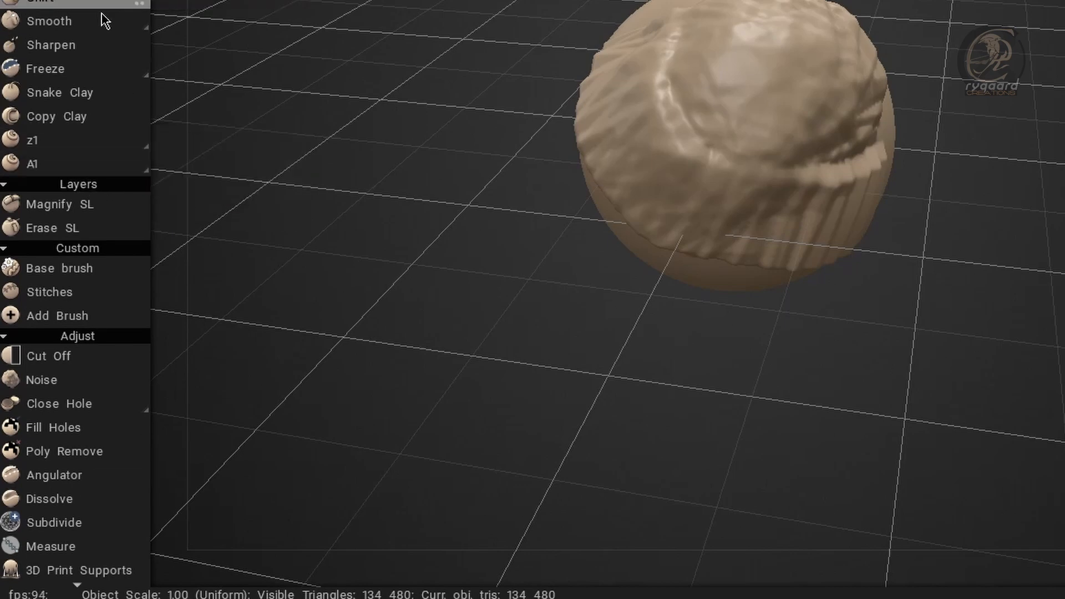
# Step: Create a new section named az above the z1 tool
pyautogui.rightClick(32, 140)
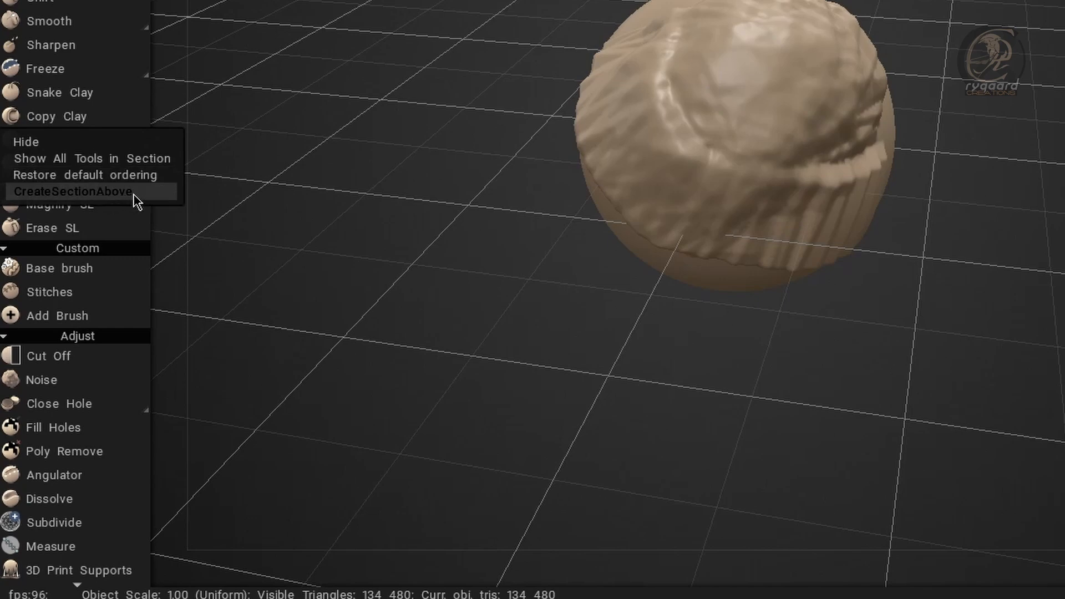
pyautogui.click(73, 191)
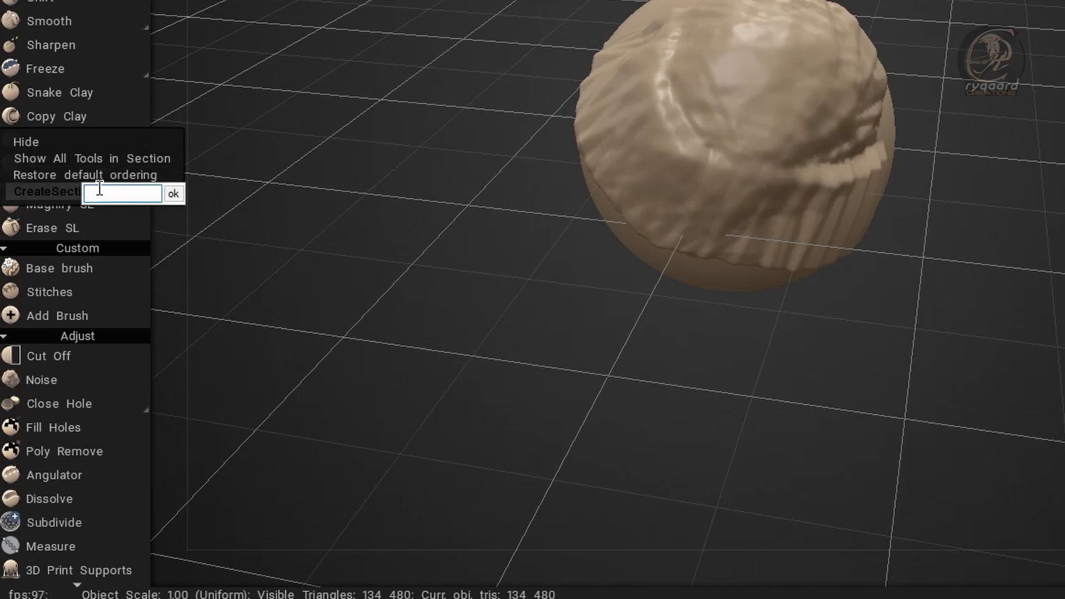
pyautogui.write('az')
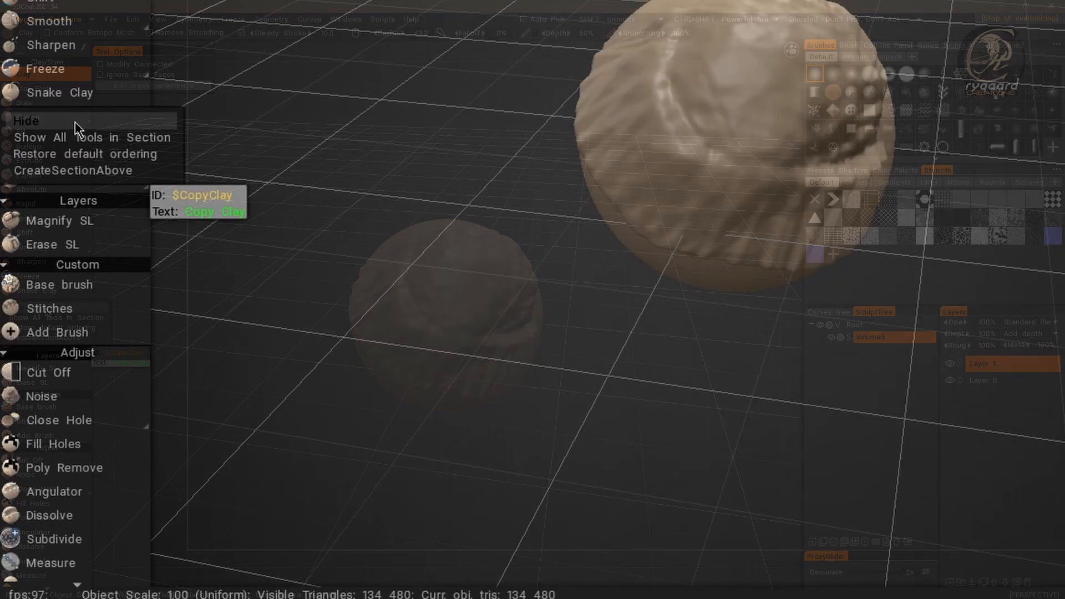
# Step: Create sections aaaaa above Copy Clay and bbbbbbbbbb above Absolute
pyautogui.click(71, 170)
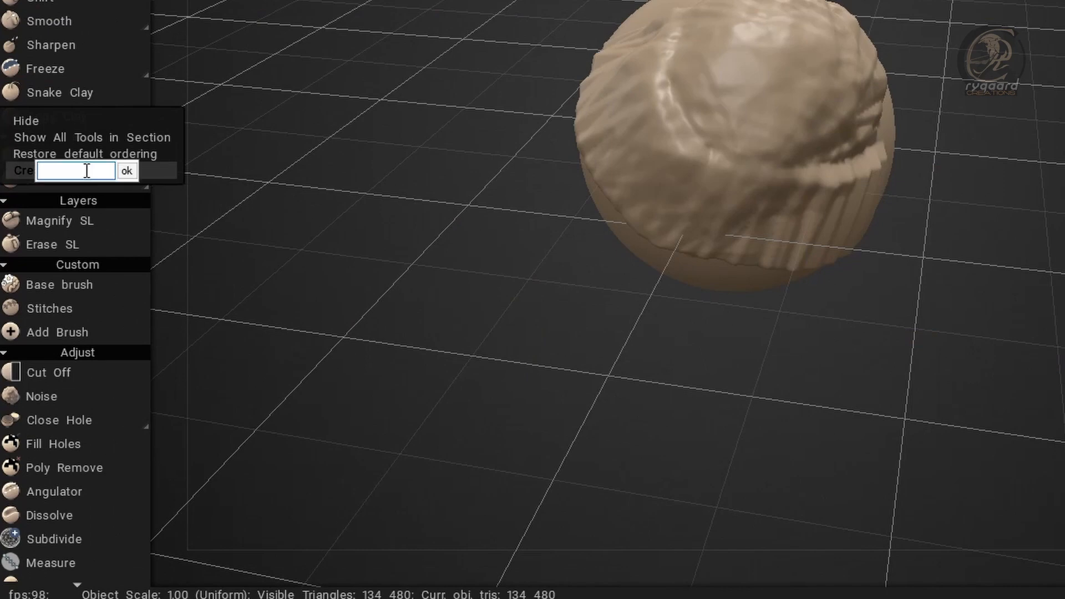
pyautogui.write('aaaaa')
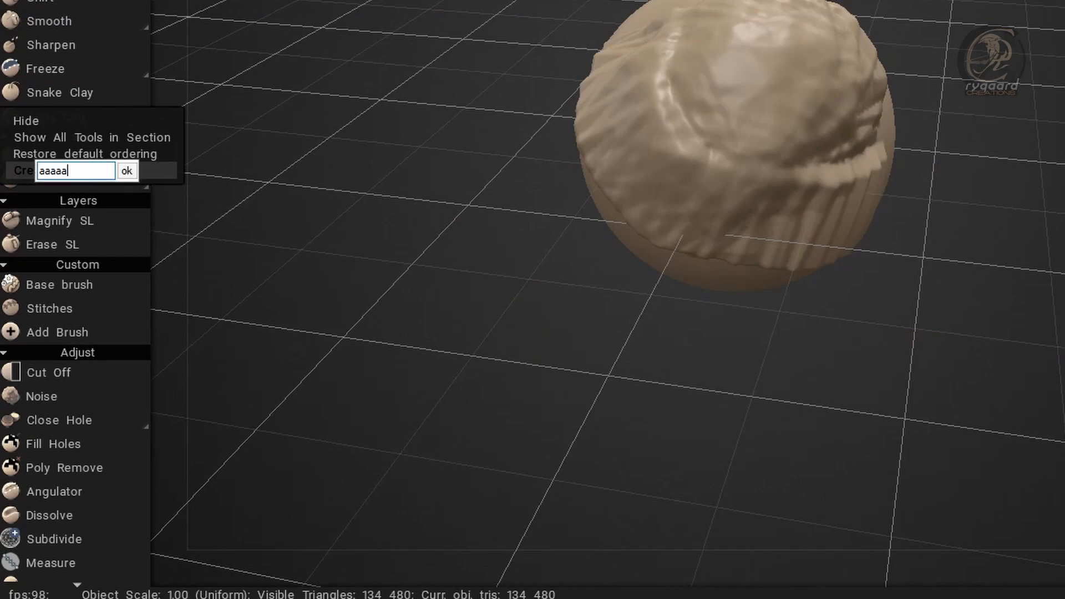
pyautogui.click(127, 170)
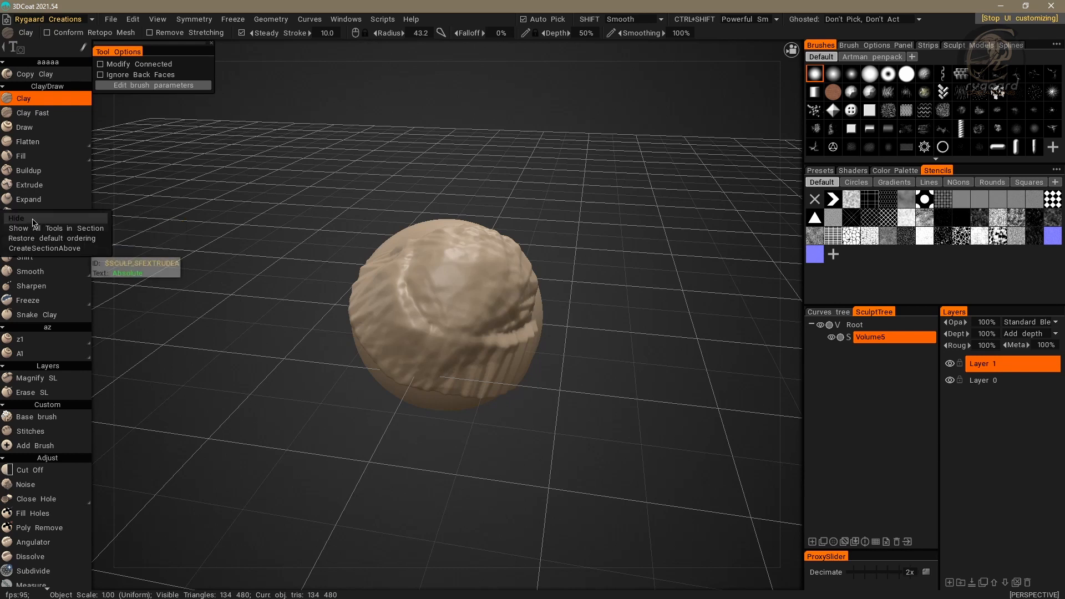
pyautogui.click(51, 248)
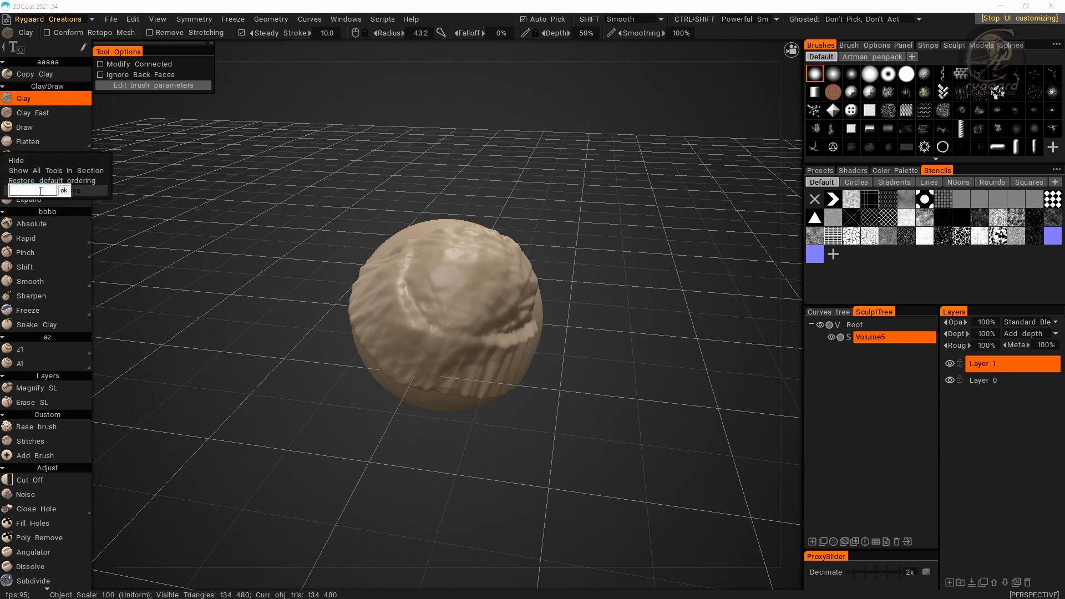
pyautogui.write('bbbbbbbbbb')
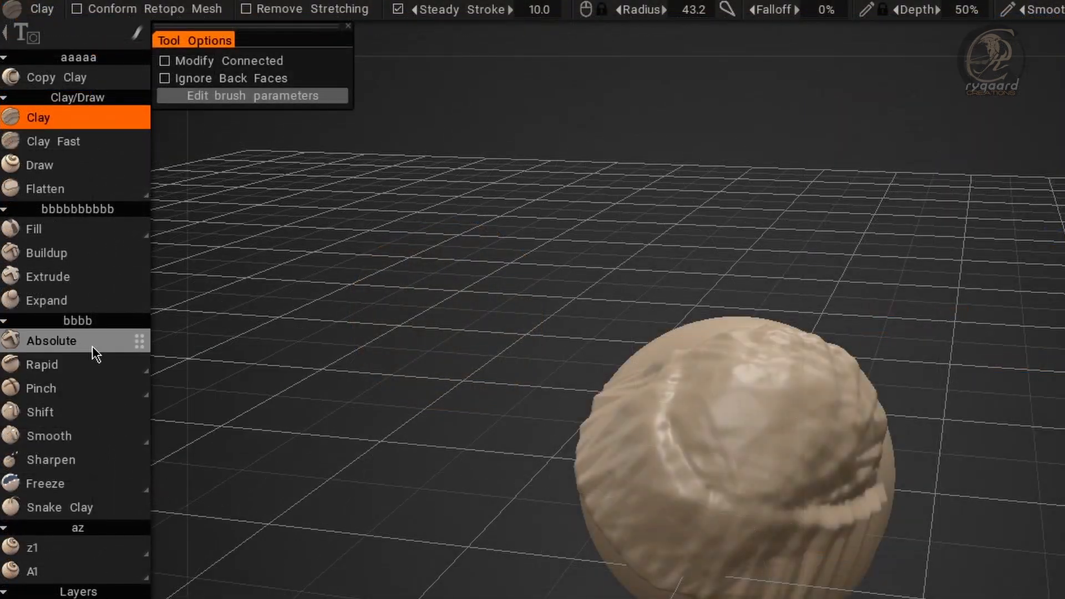
pyautogui.moveTo(134, 460)
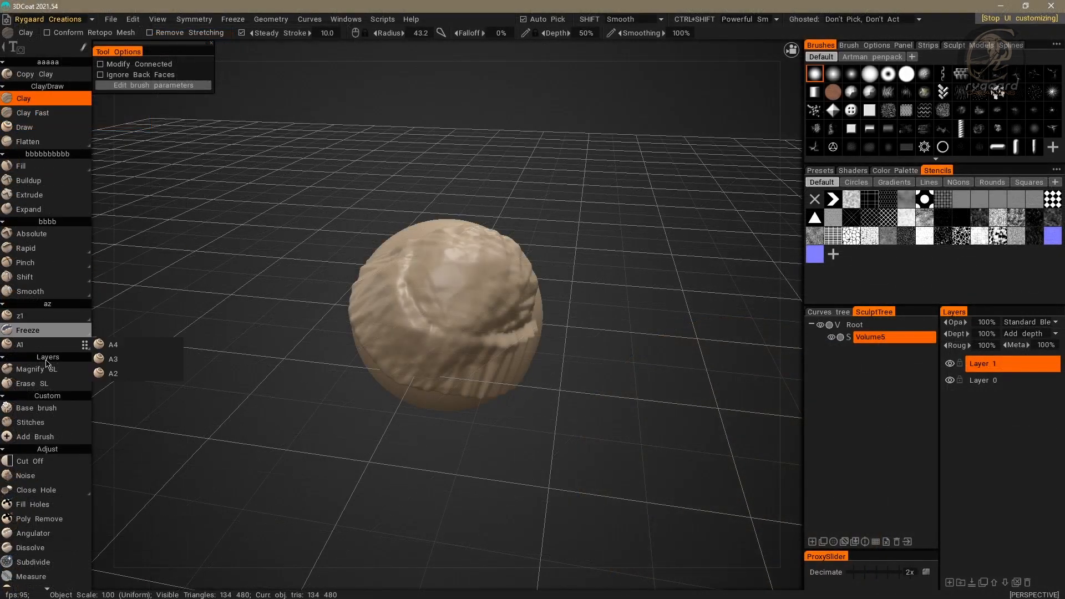
pyautogui.moveTo(36, 408)
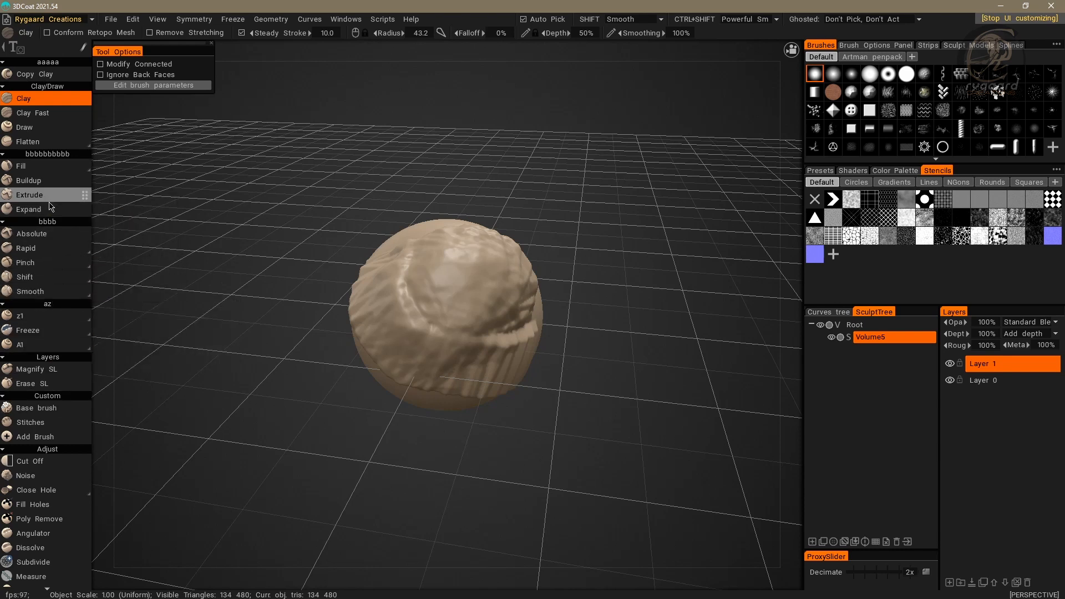
# Step: Restore the left tool panel's default ordering, removing the custom sections
pyautogui.rightClick(29, 208)
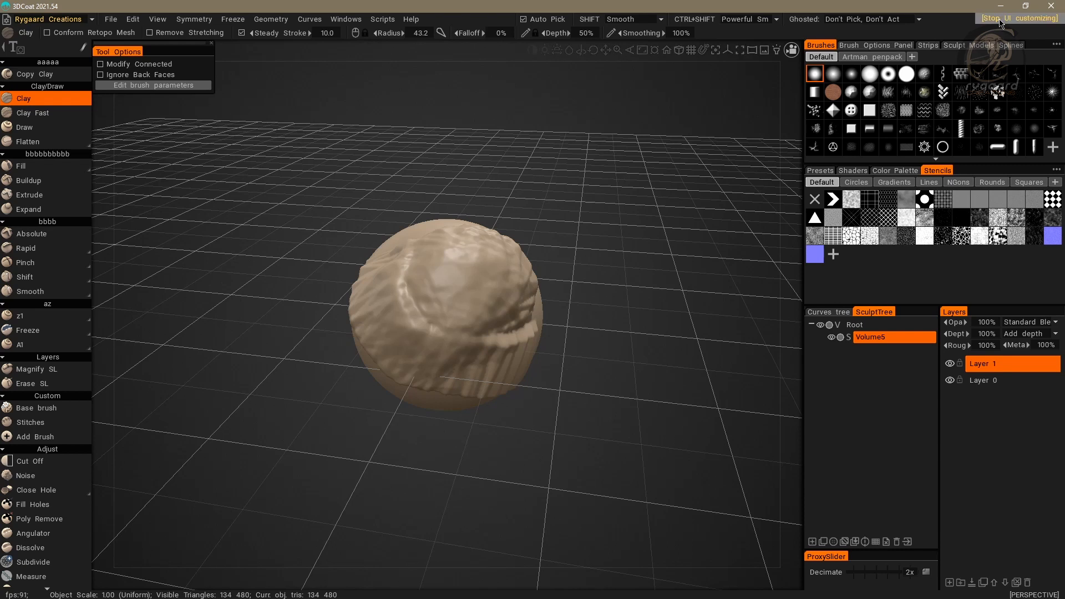
pyautogui.moveTo(28, 209)
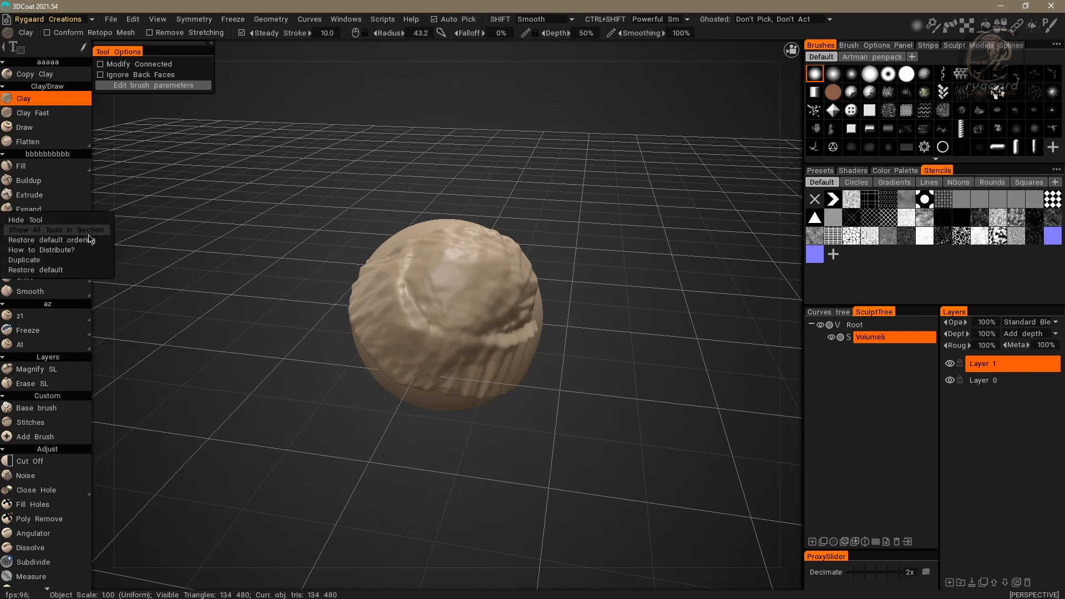
pyautogui.moveTo(58, 239)
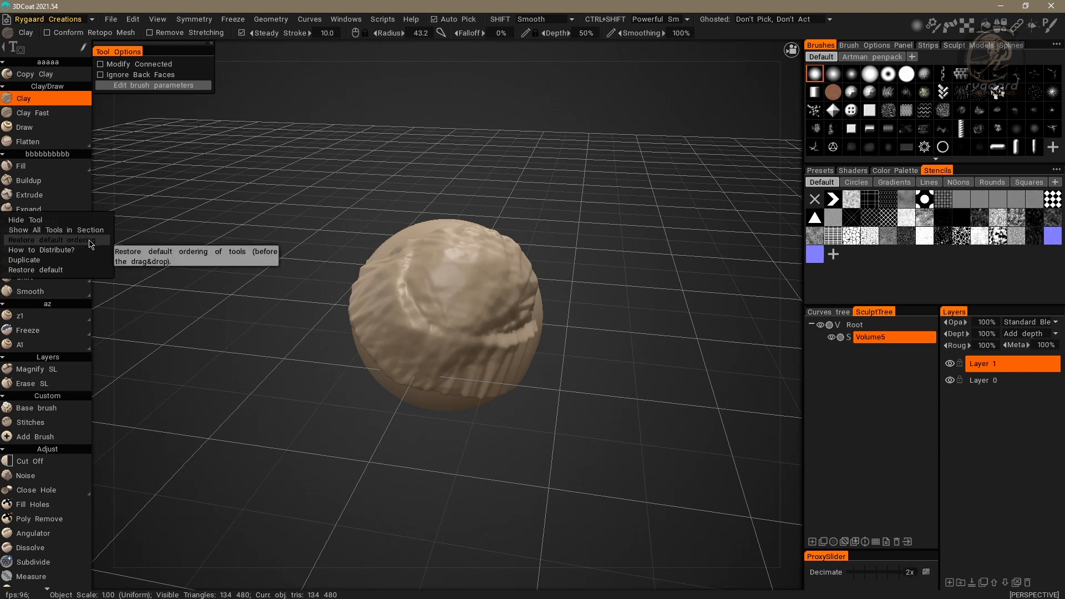
pyautogui.click(49, 240)
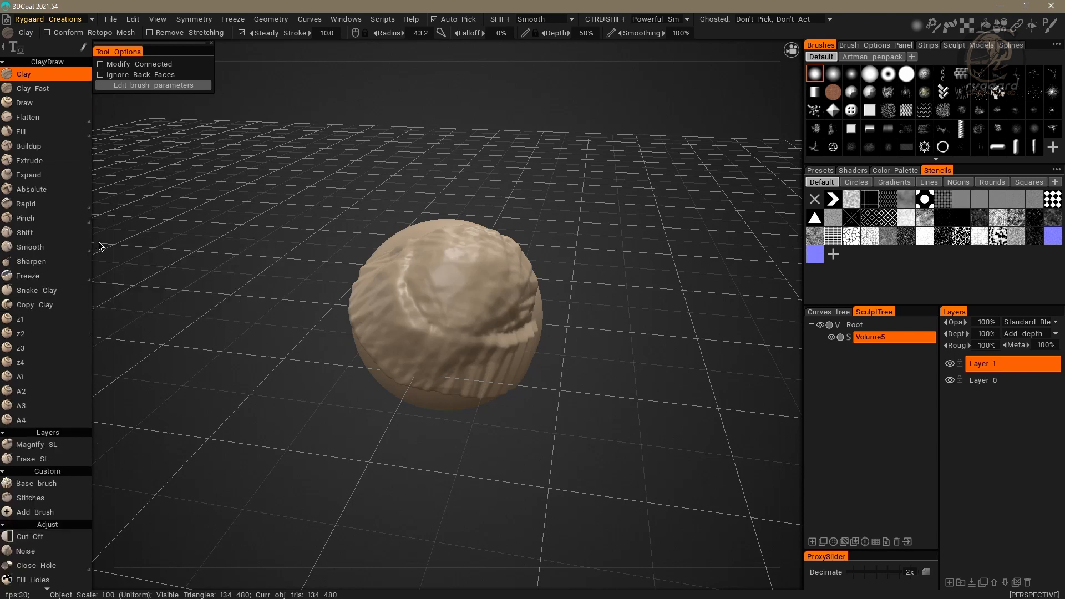
pyautogui.moveTo(164, 250)
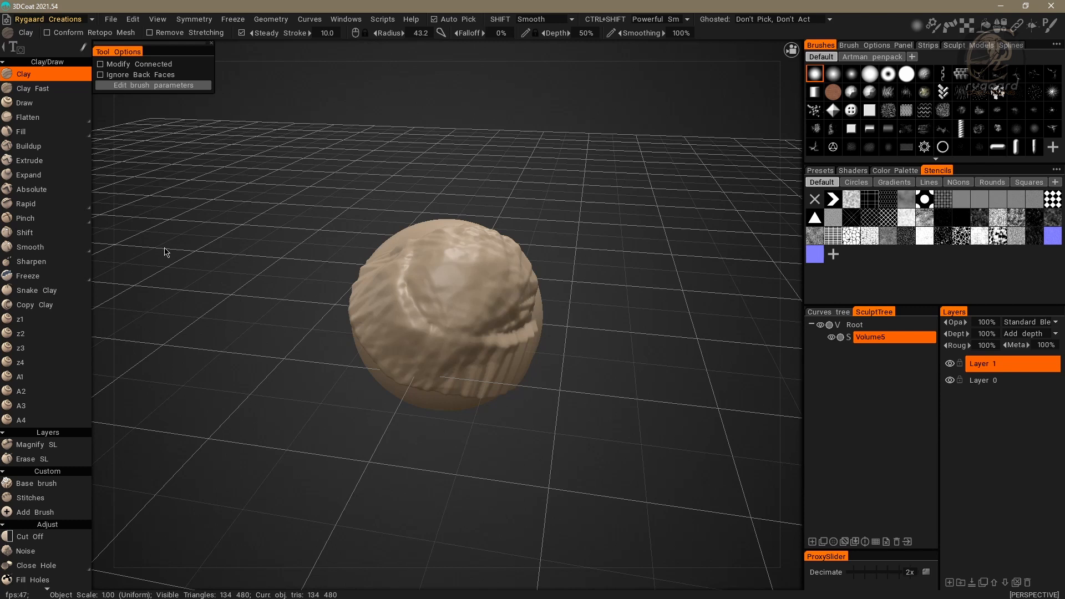
pyautogui.moveTo(131, 336)
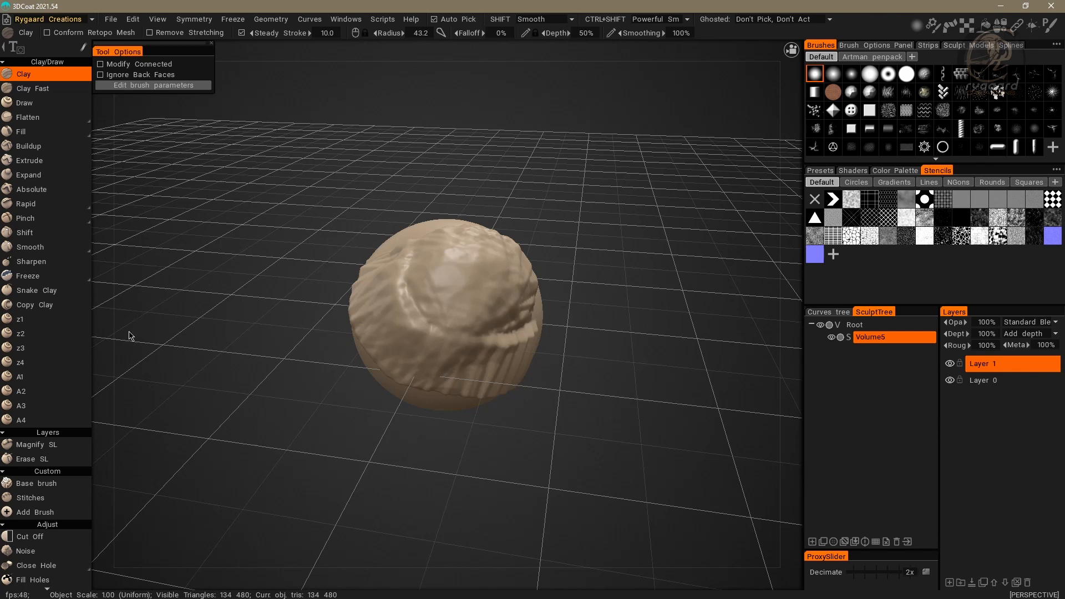
pyautogui.moveTo(29, 174)
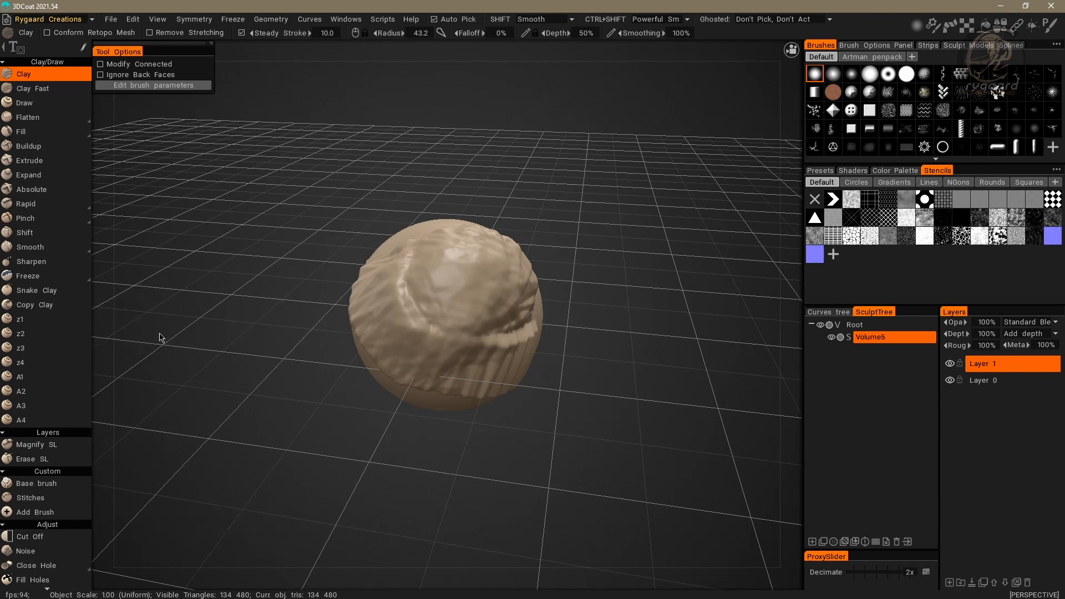
pyautogui.moveTo(161, 338)
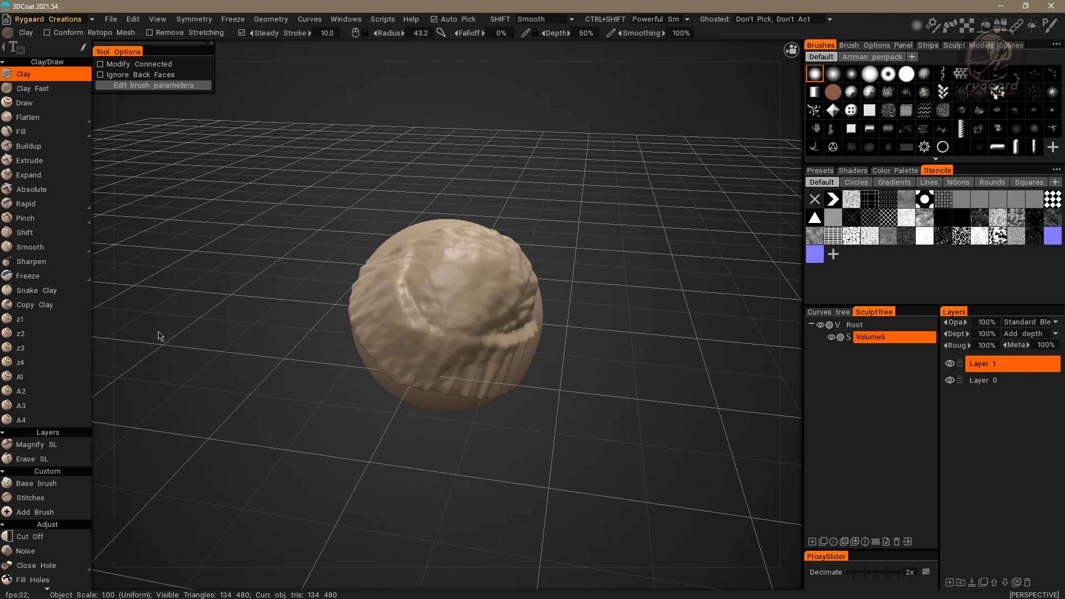
pyautogui.moveTo(124, 329)
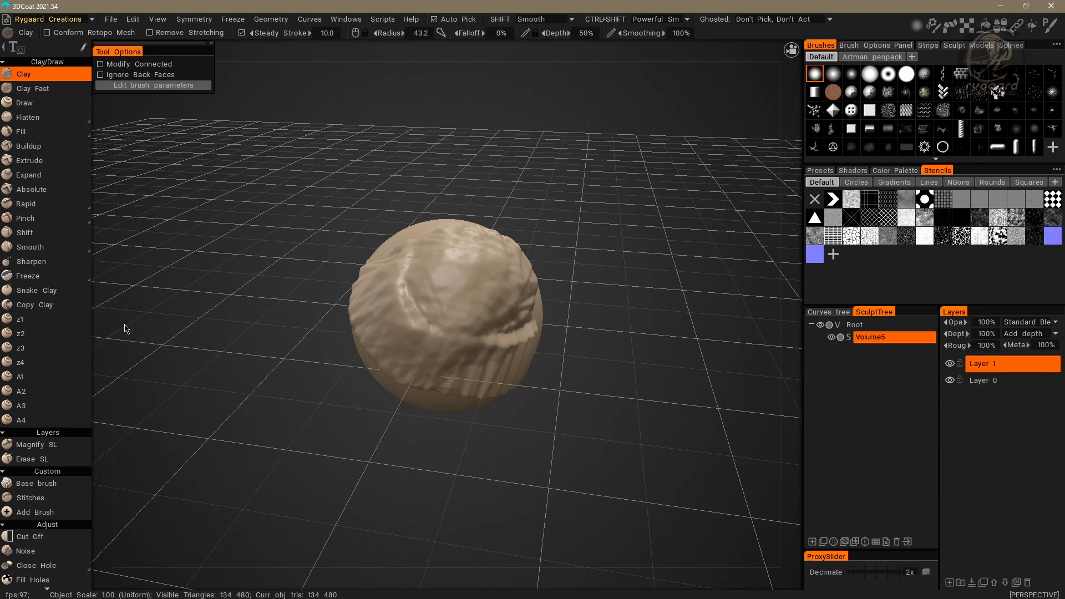
pyautogui.moveTo(150, 333)
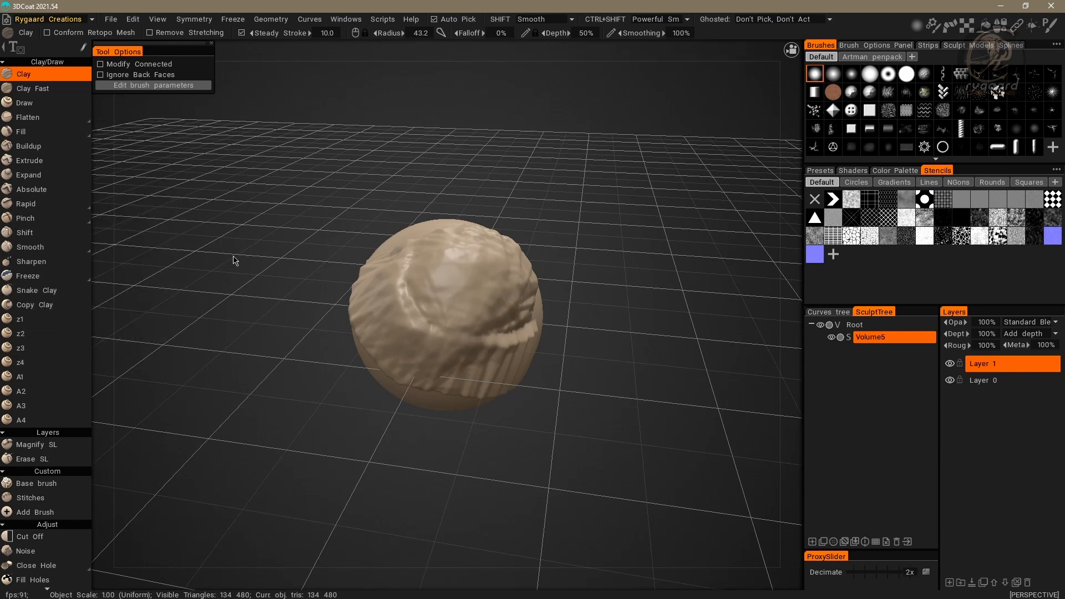
pyautogui.moveTo(198, 309)
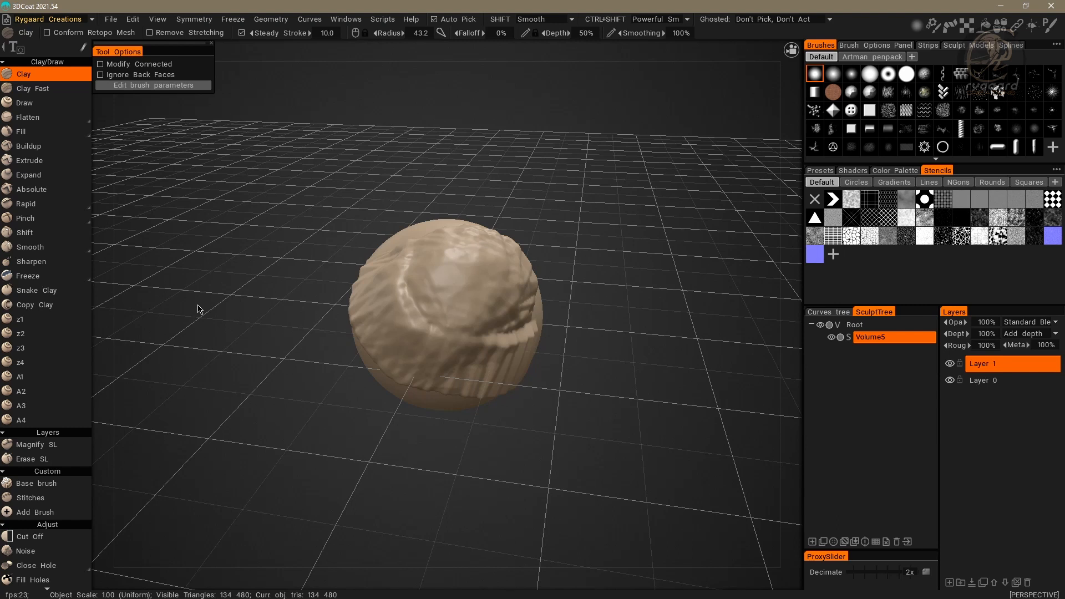
pyautogui.moveTo(176, 258)
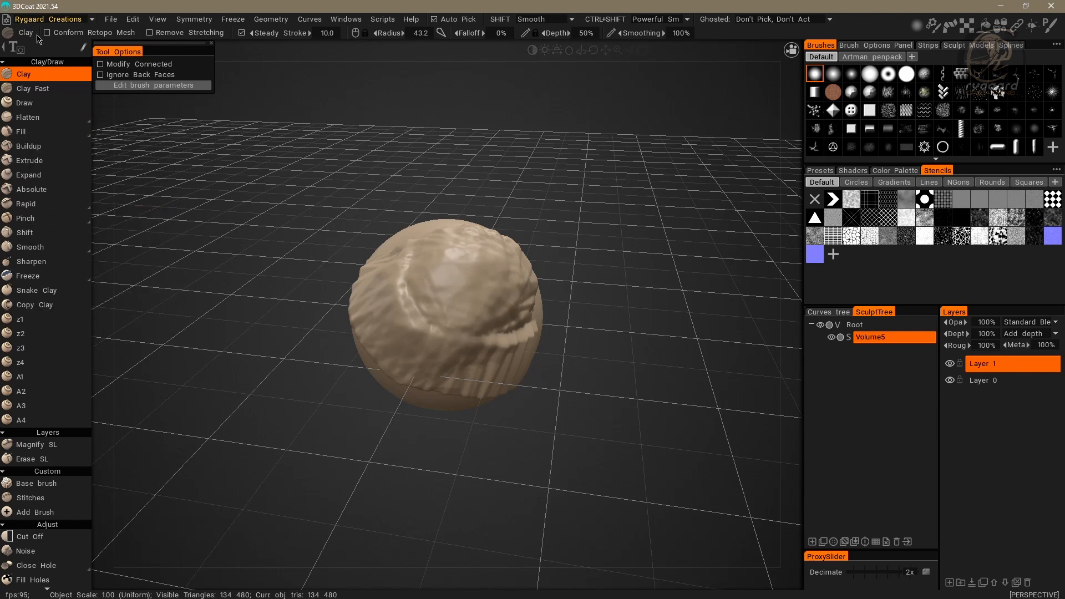
pyautogui.moveTo(31, 261)
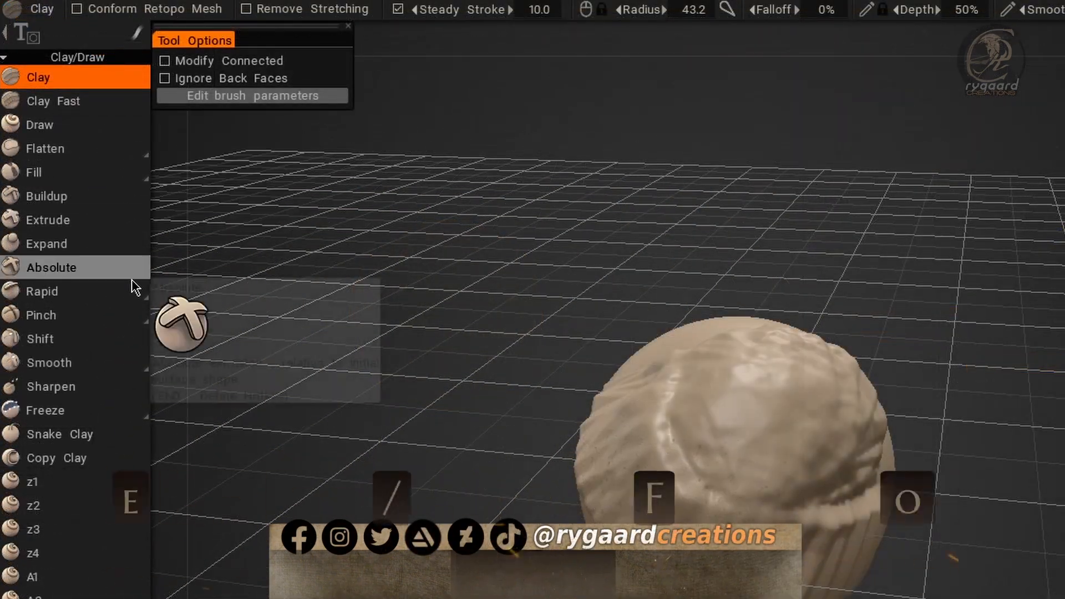
pyautogui.rightClick(75, 266)
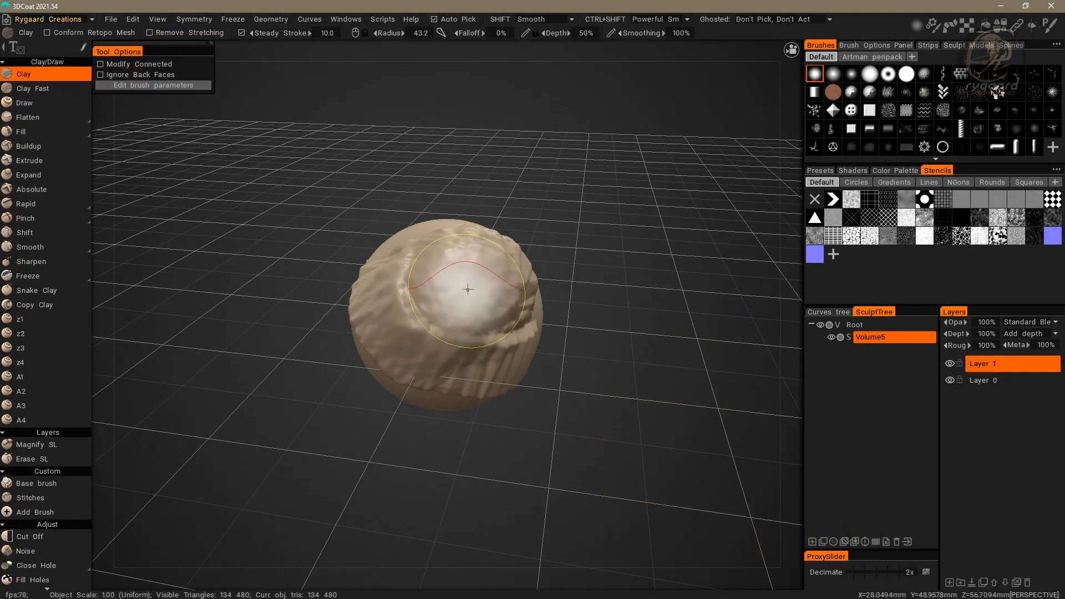
pyautogui.moveTo(466, 290); pyautogui.dragTo(421, 319)
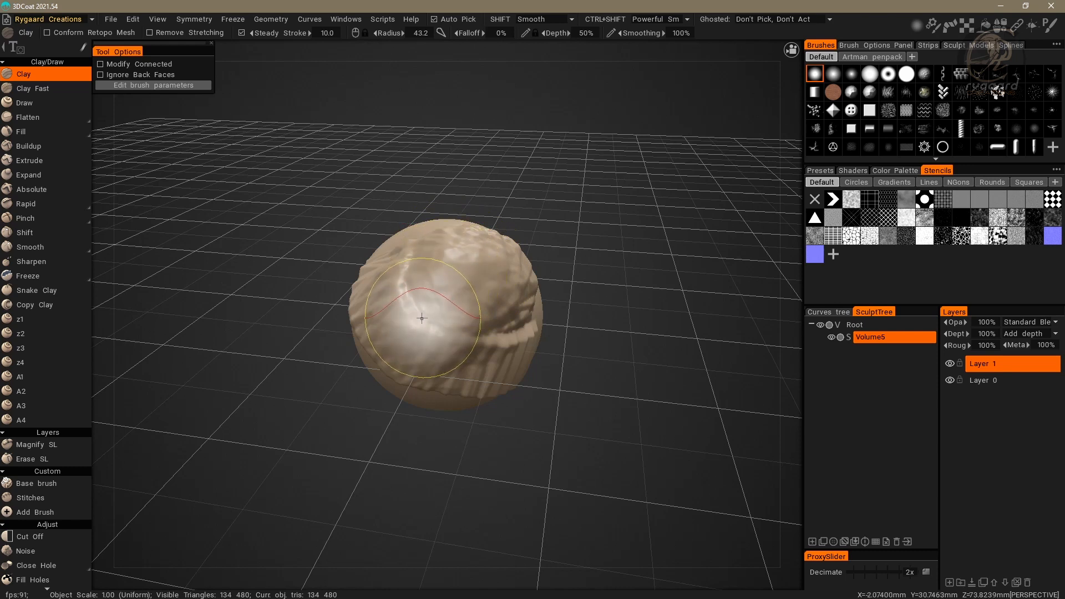